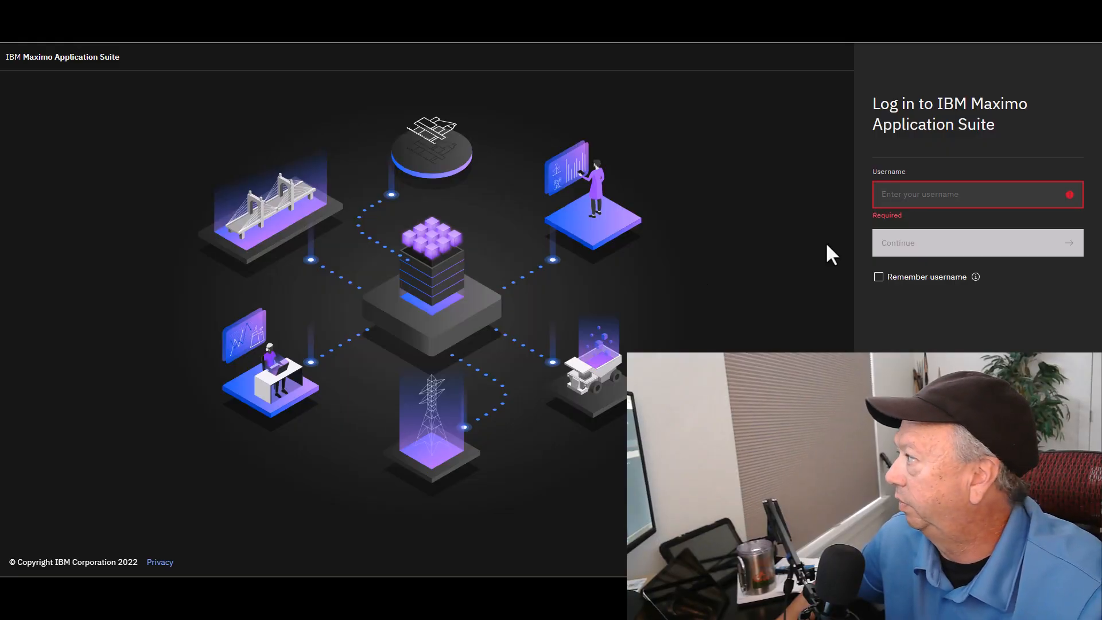
Sign in as MASADMIN with the password to reach the suite navigator.
text(MASADMIN)
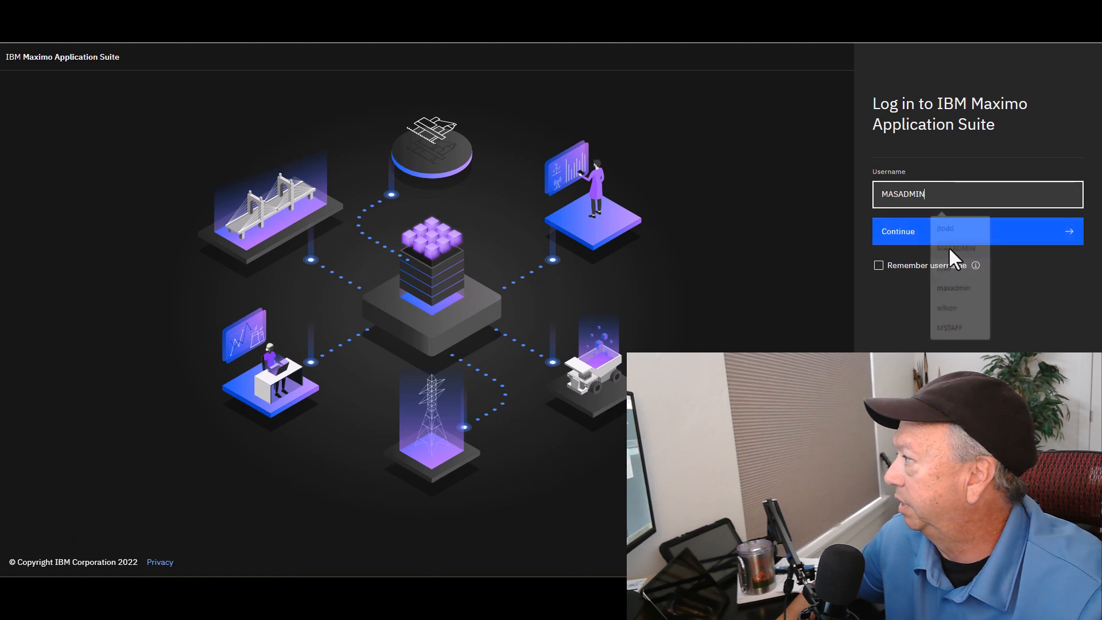
click(898, 230)
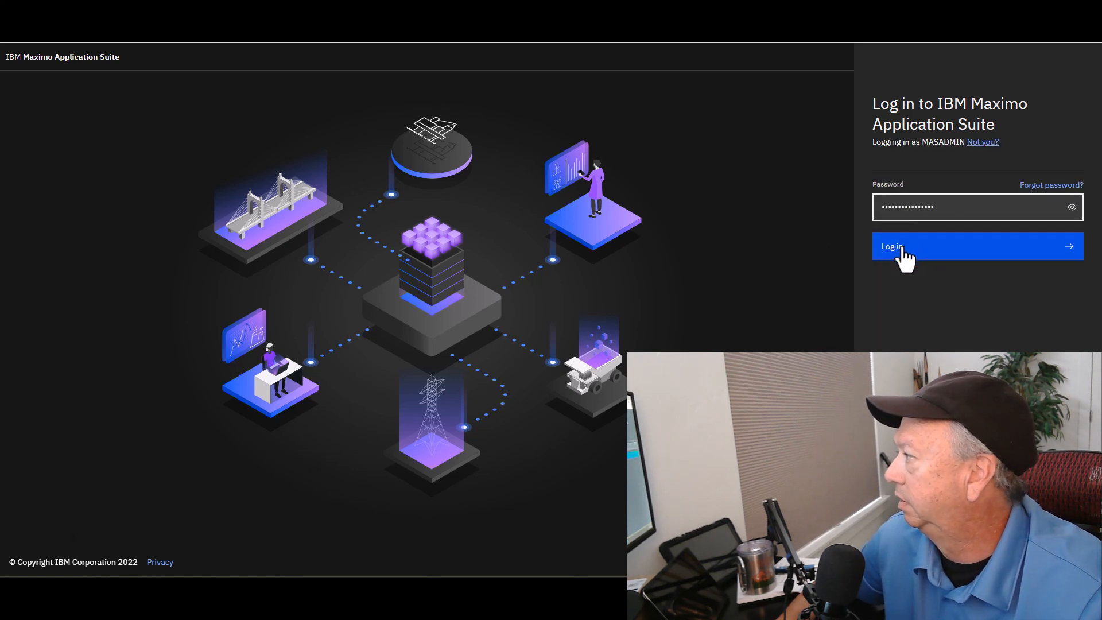
click(906, 246)
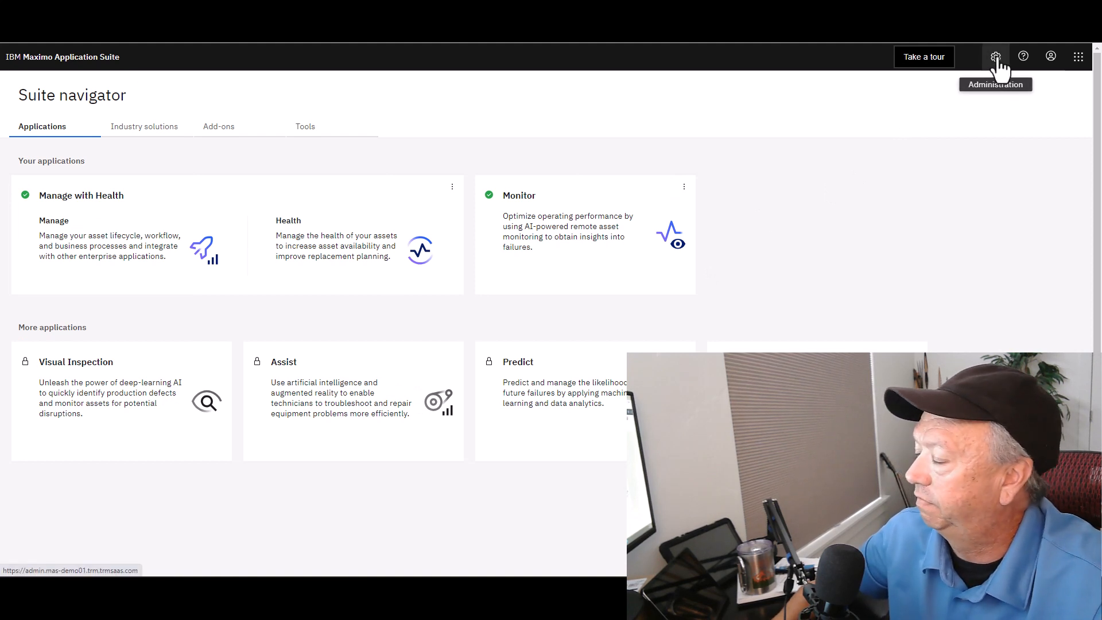
Go to Suite administration's Users list and start a new user.
click(997, 57)
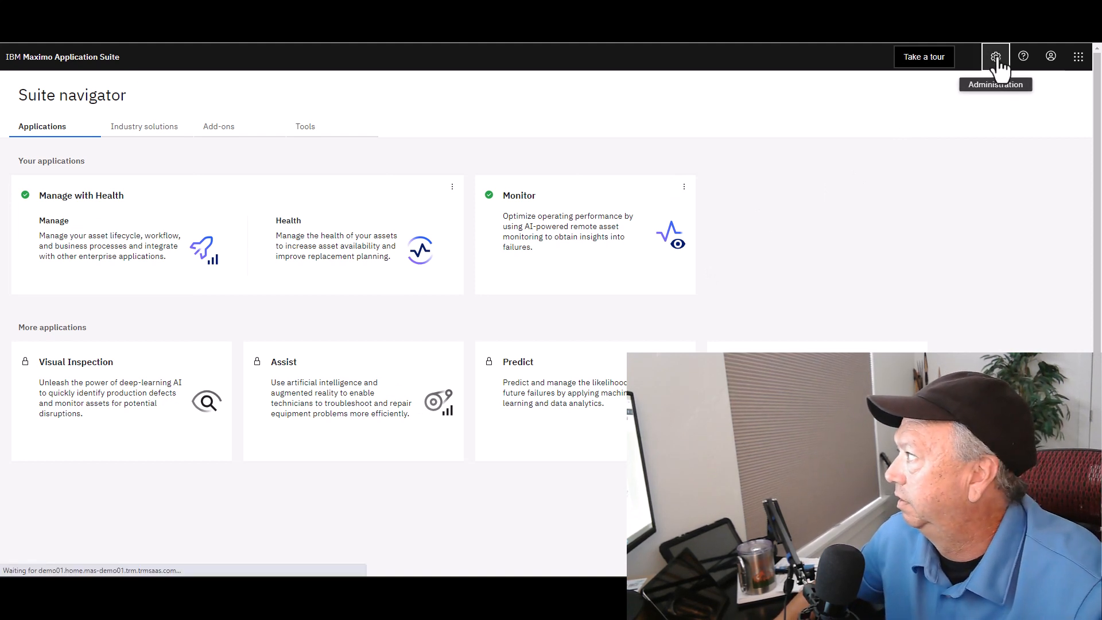
click(995, 56)
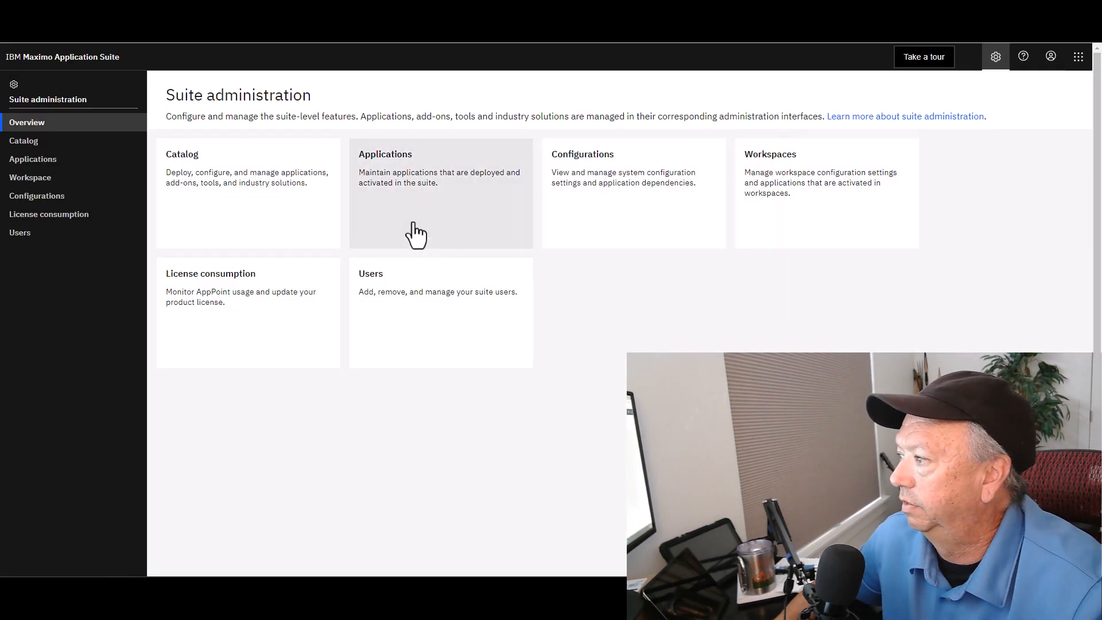
mouse_move(437, 332)
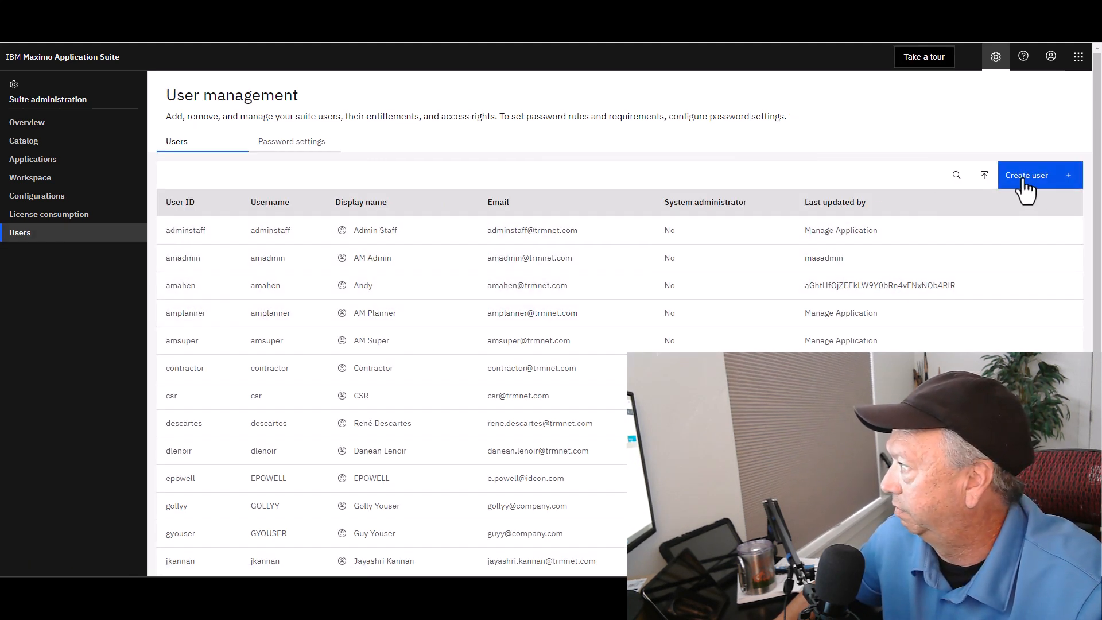
click(1040, 174)
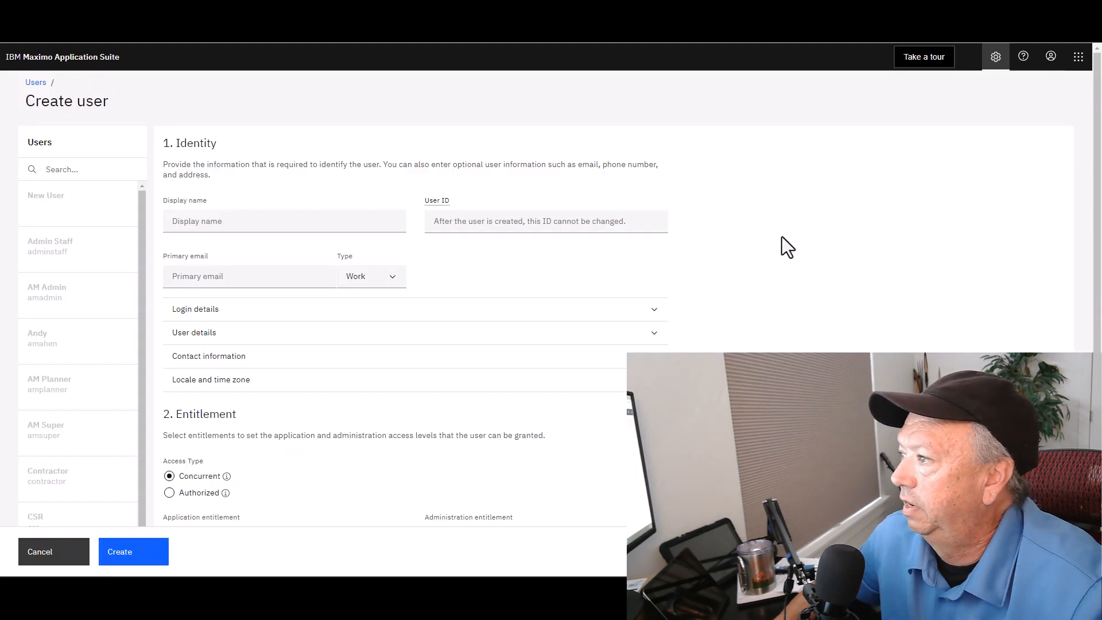
mouse_move(486, 352)
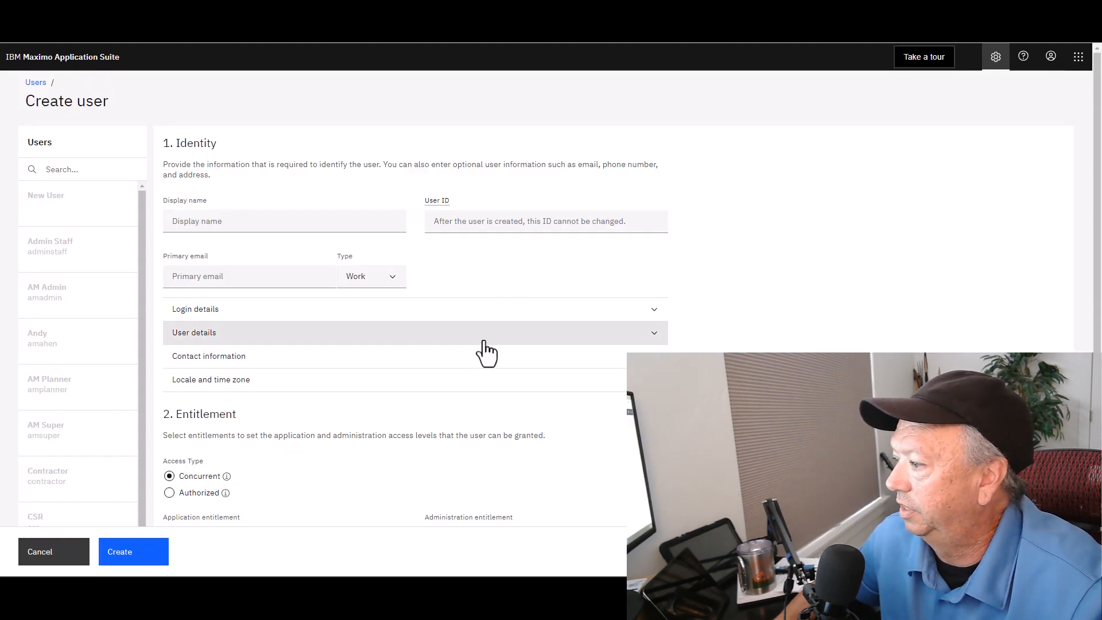
scroll(down, 3)
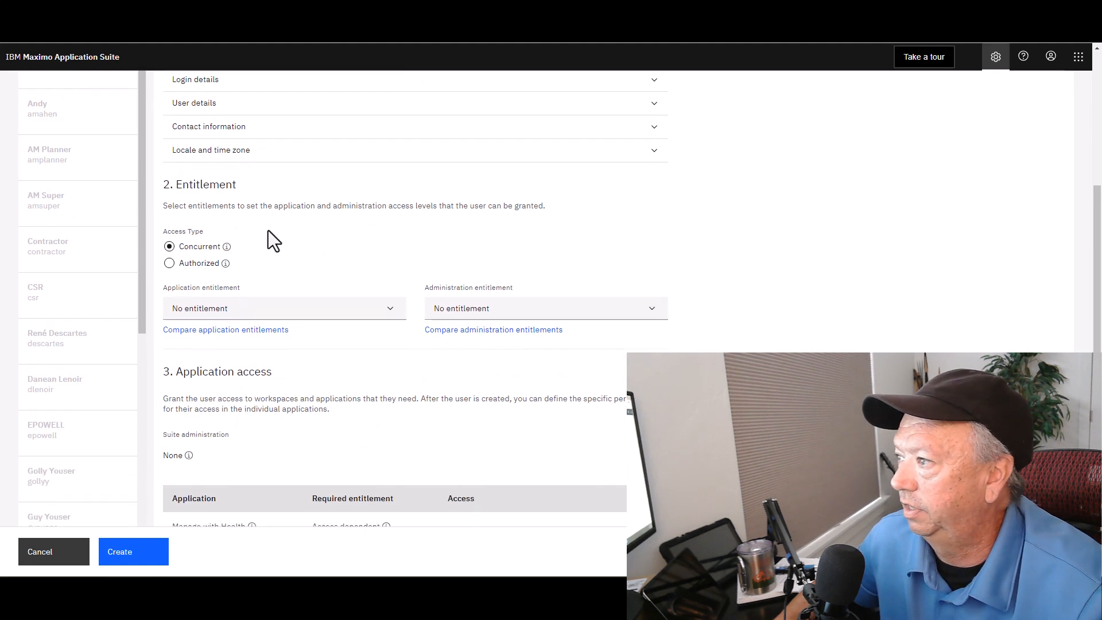
mouse_move(262, 238)
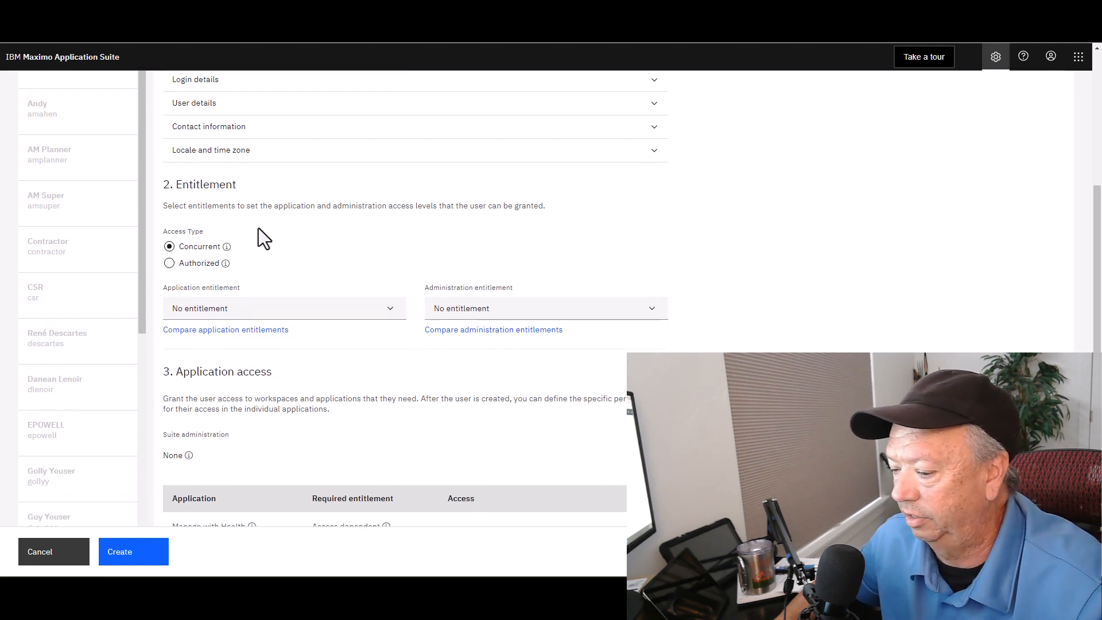
mouse_move(252, 256)
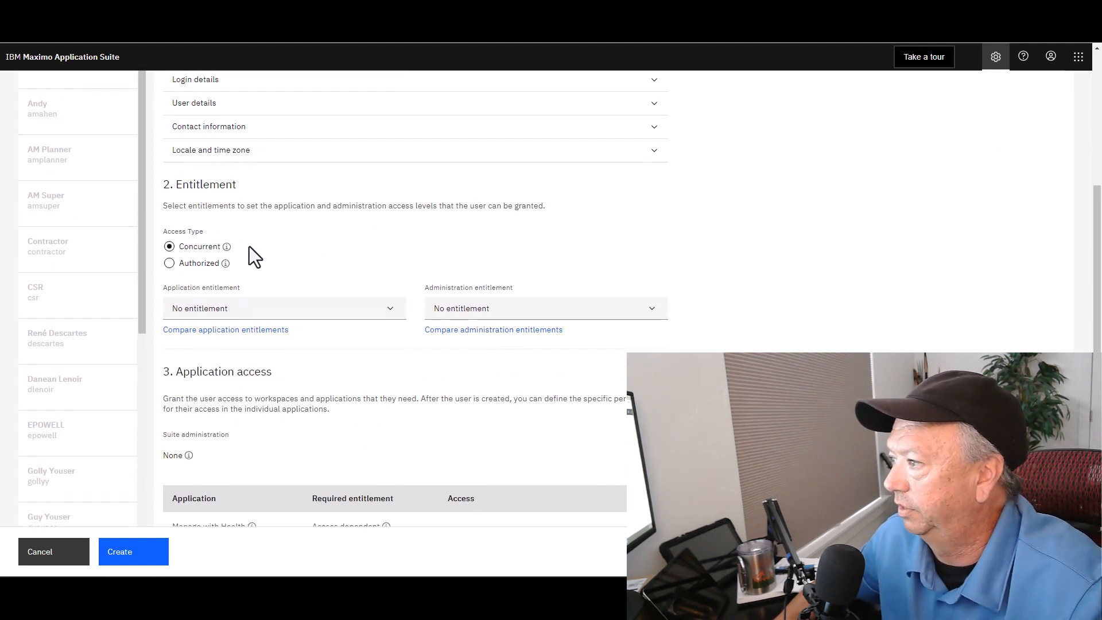
mouse_move(225, 252)
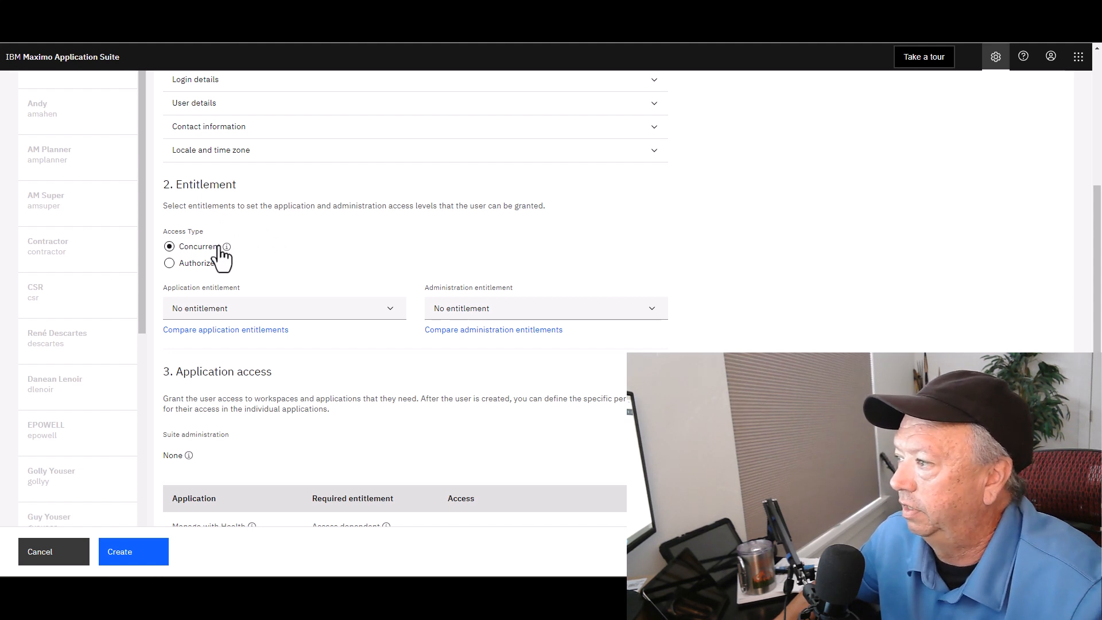
mouse_move(227, 246)
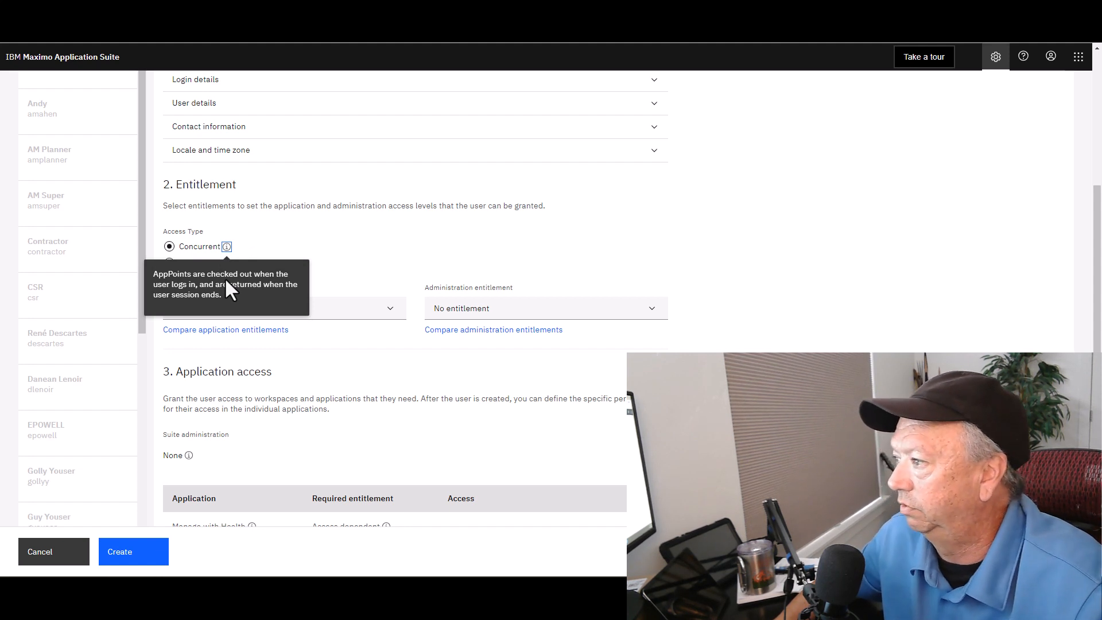
mouse_move(340, 252)
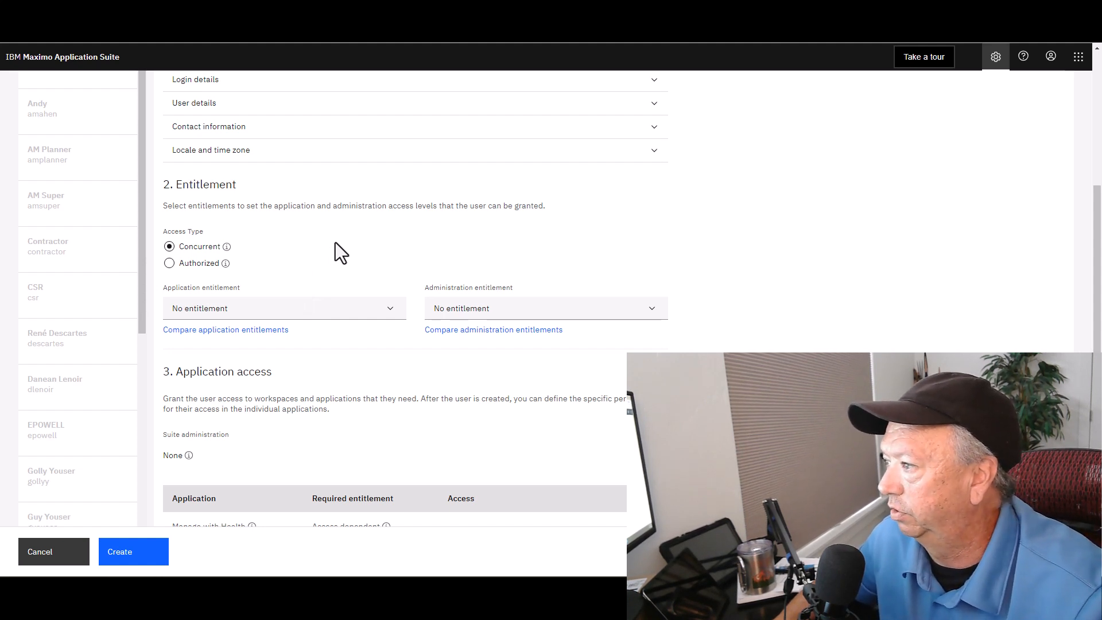
mouse_move(270, 265)
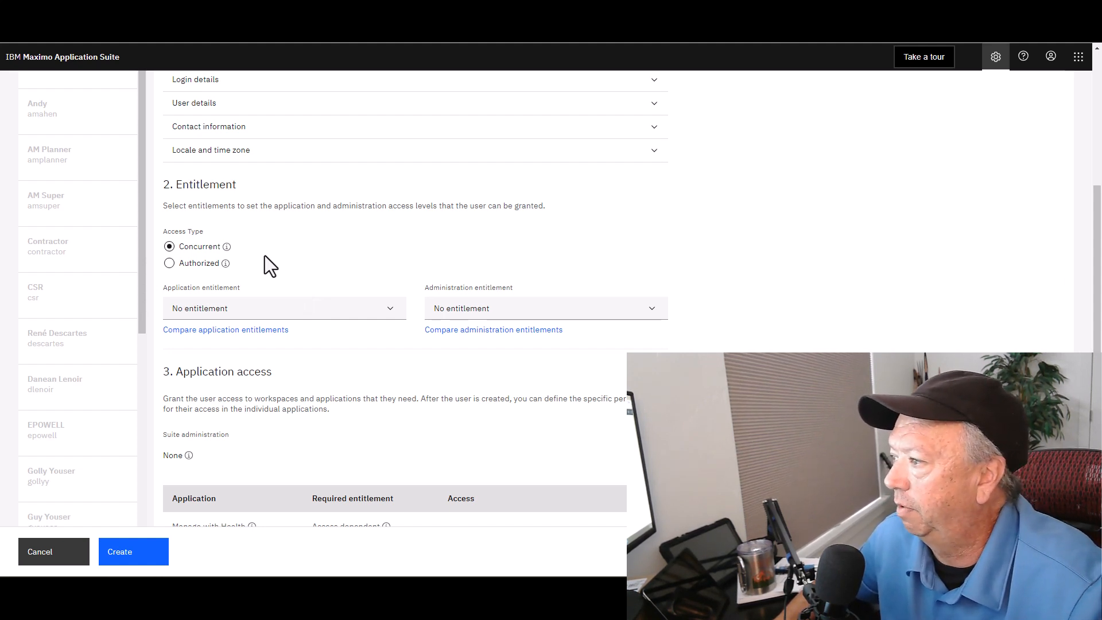
mouse_move(229, 301)
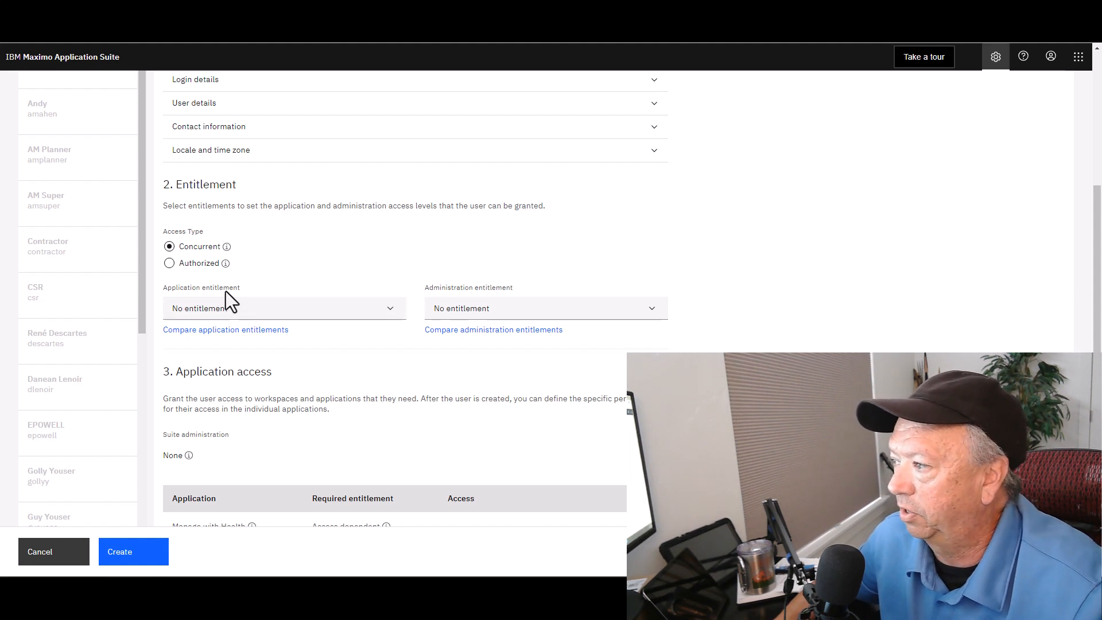
mouse_move(227, 318)
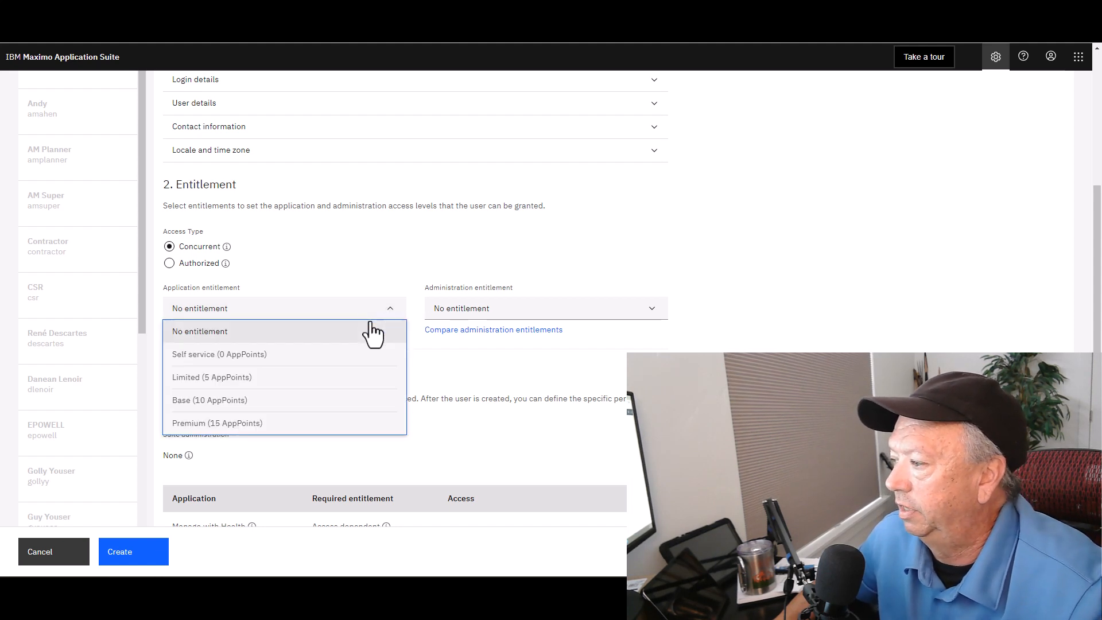
mouse_move(298, 360)
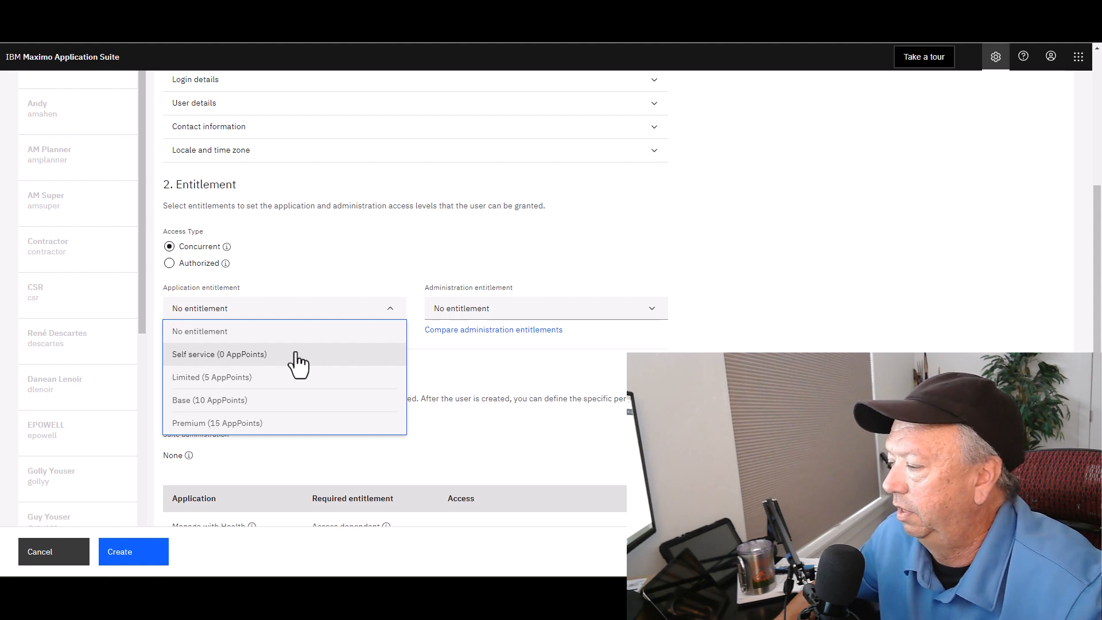
mouse_move(236, 369)
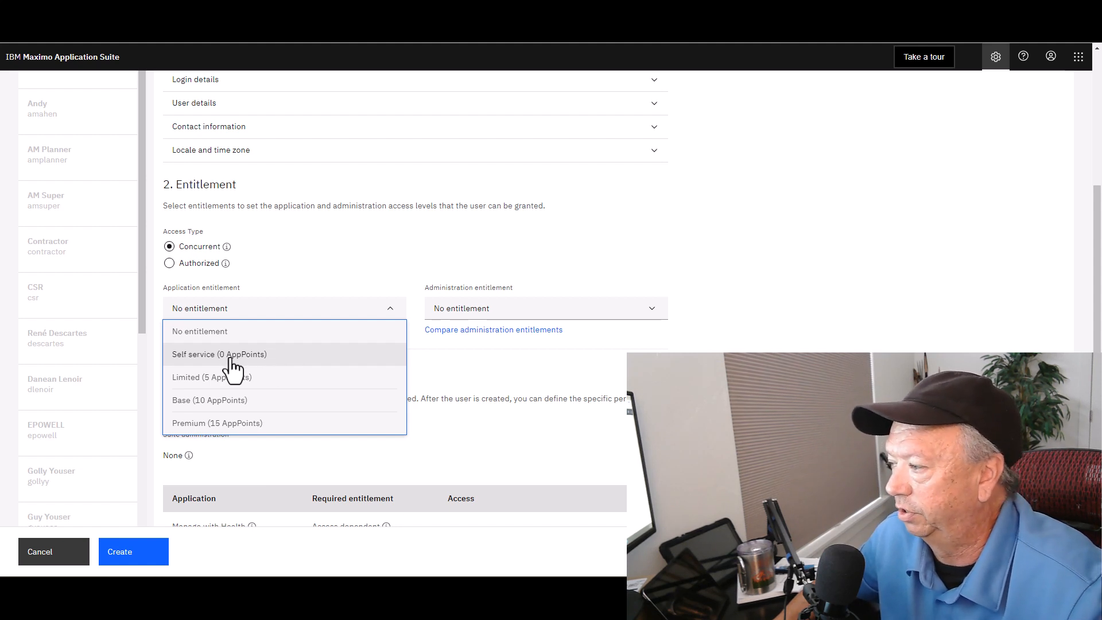
mouse_move(273, 366)
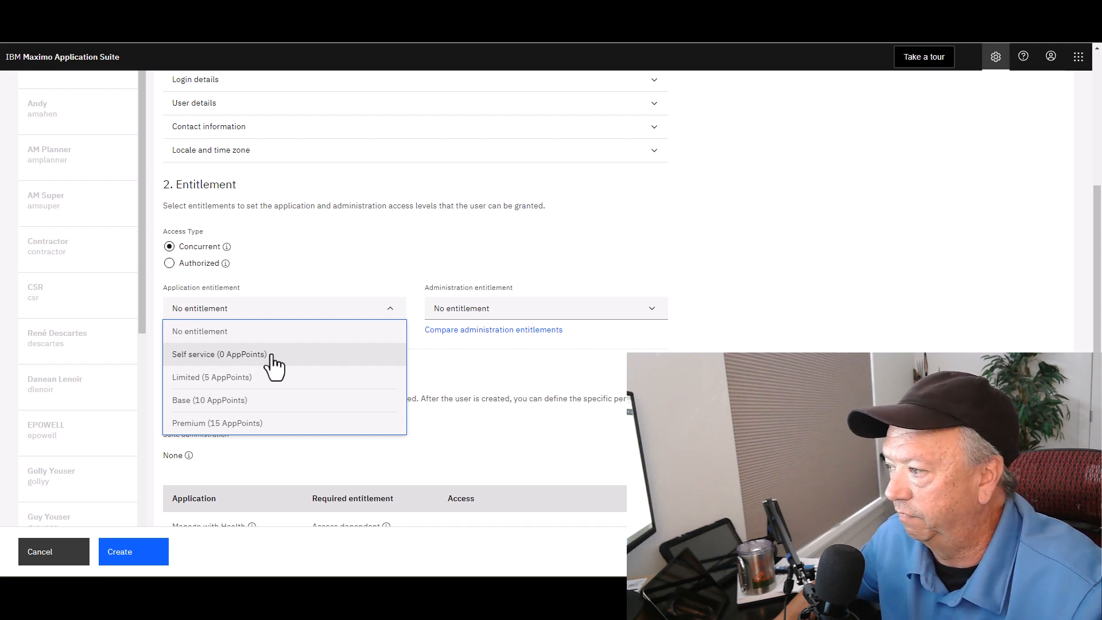
mouse_move(255, 368)
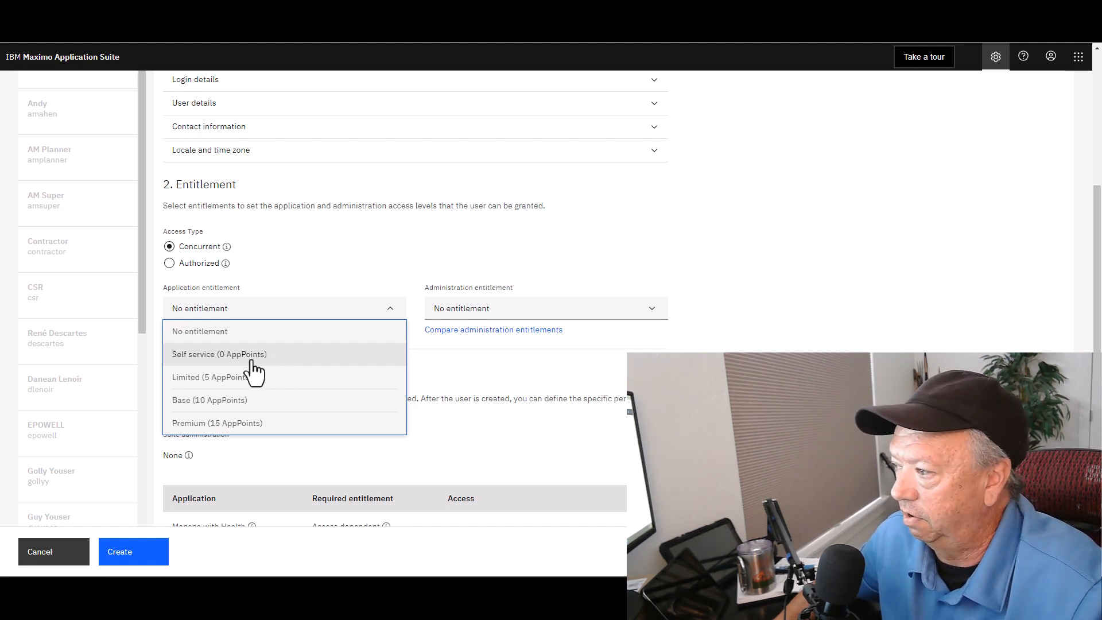
mouse_move(249, 399)
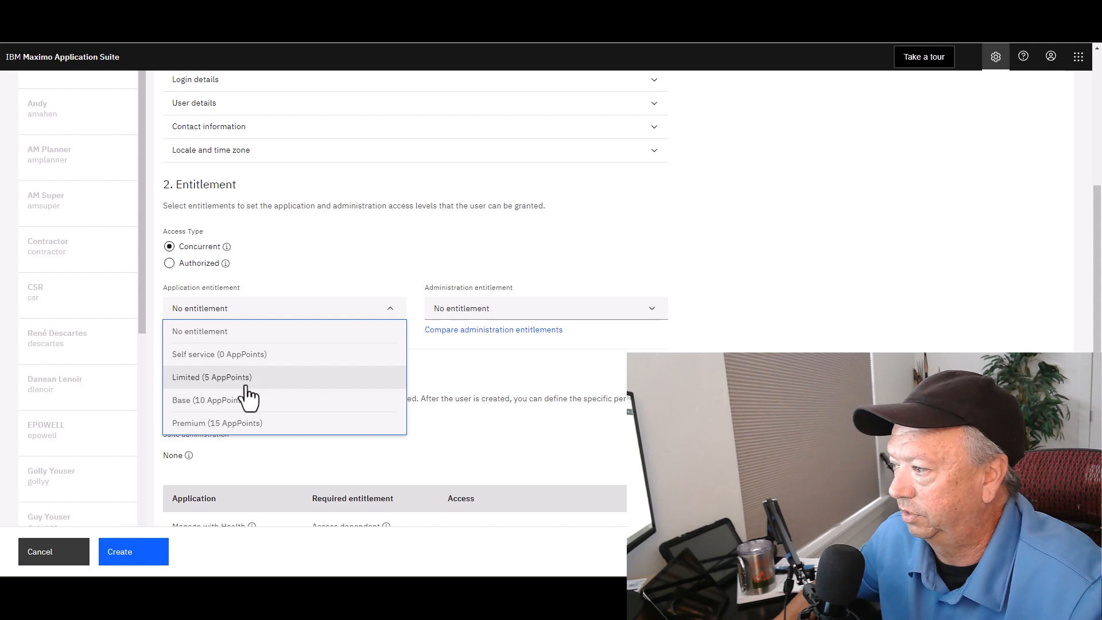
mouse_move(249, 429)
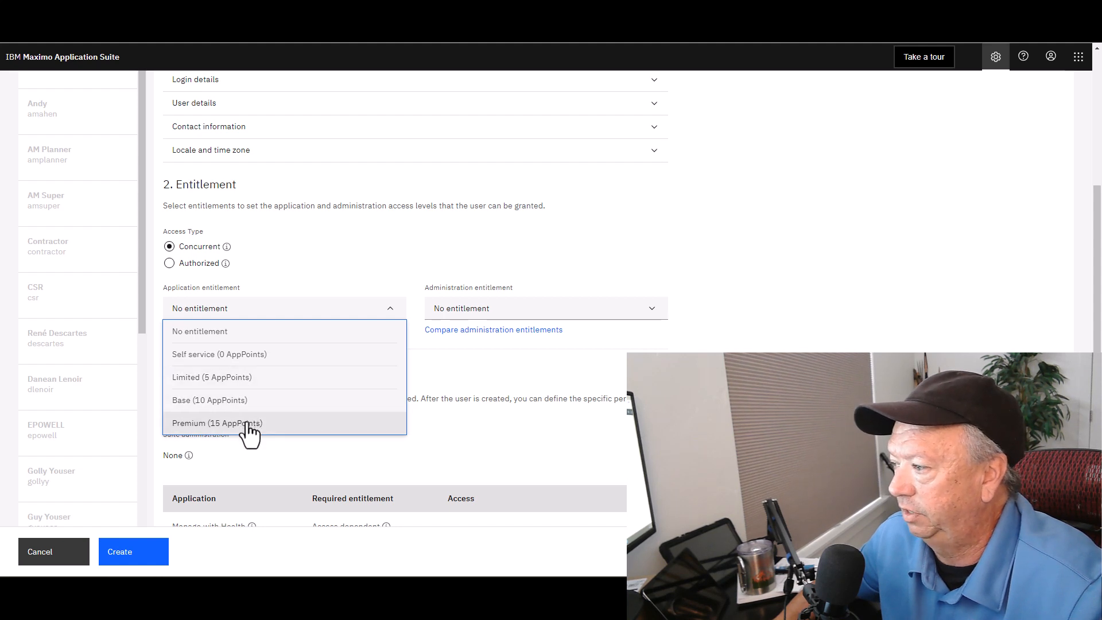
mouse_move(243, 429)
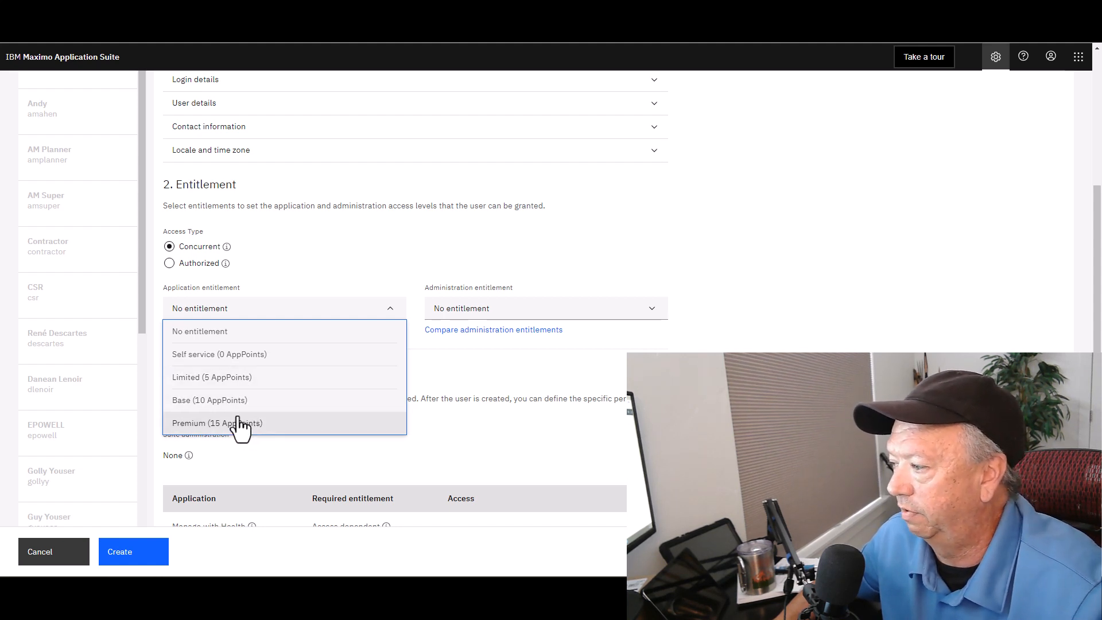
mouse_move(239, 404)
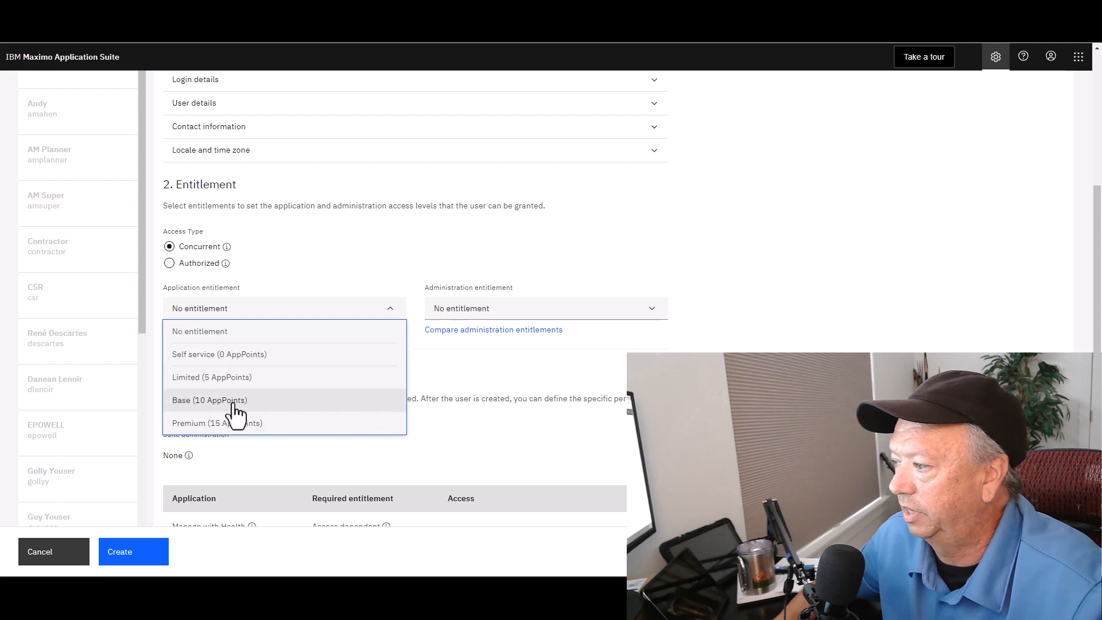
mouse_move(232, 422)
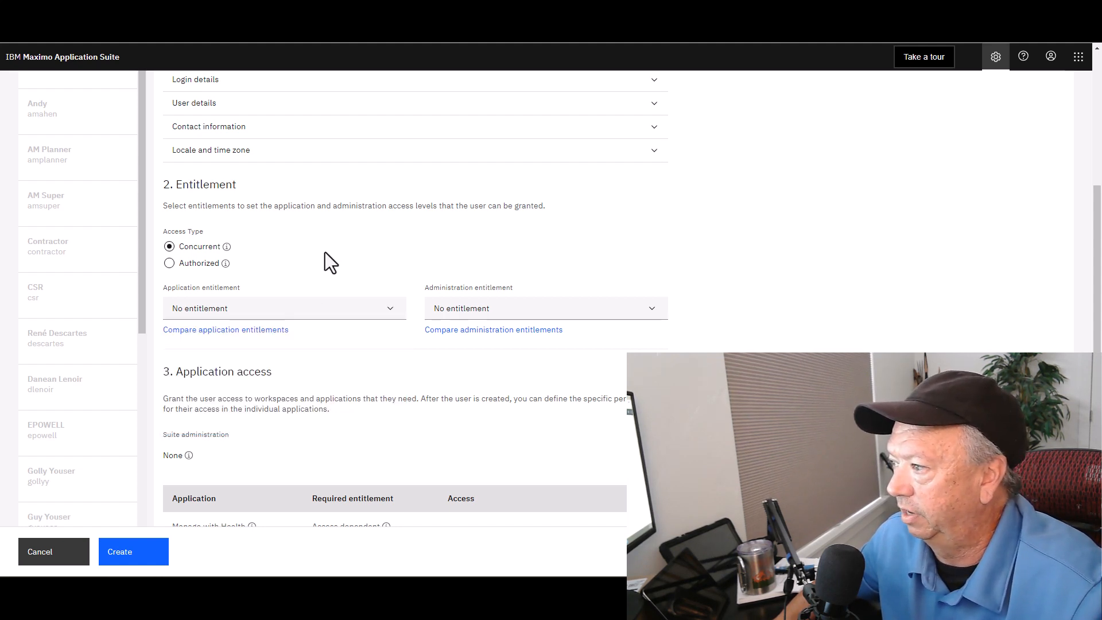
mouse_move(225, 330)
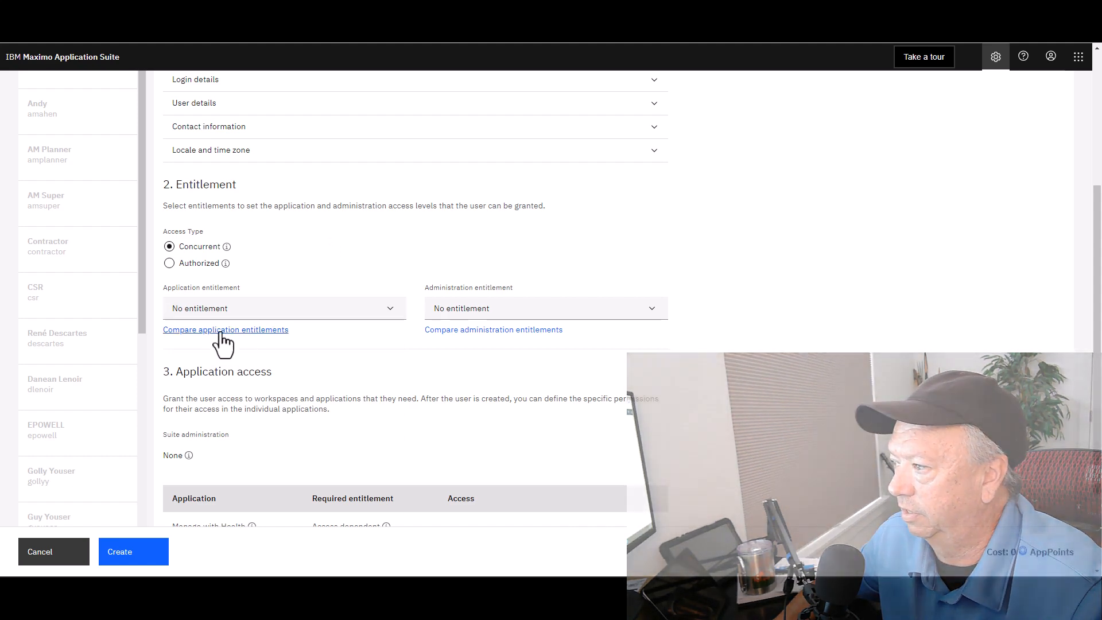
Review the Application entitlement comparison dialog, then dismiss it.
click(226, 329)
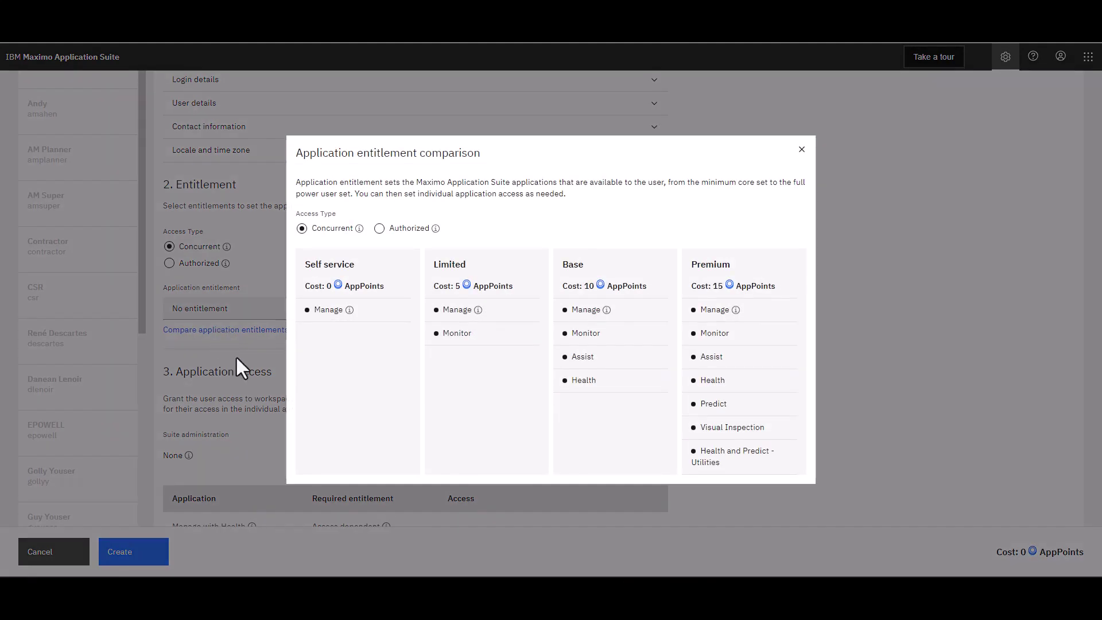
mouse_move(322, 342)
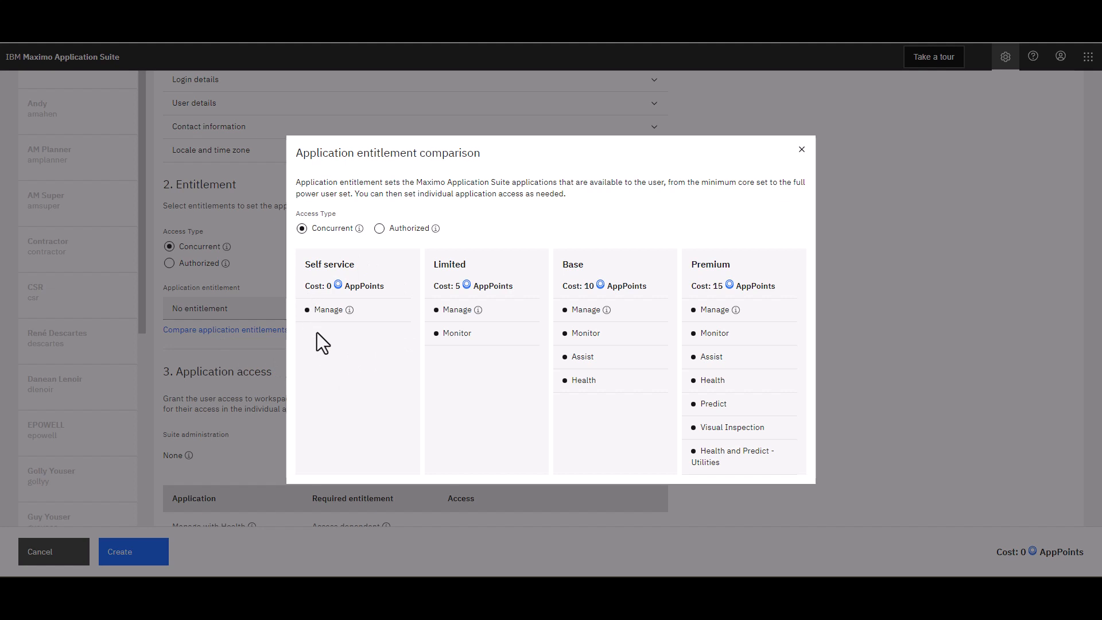
mouse_move(624, 335)
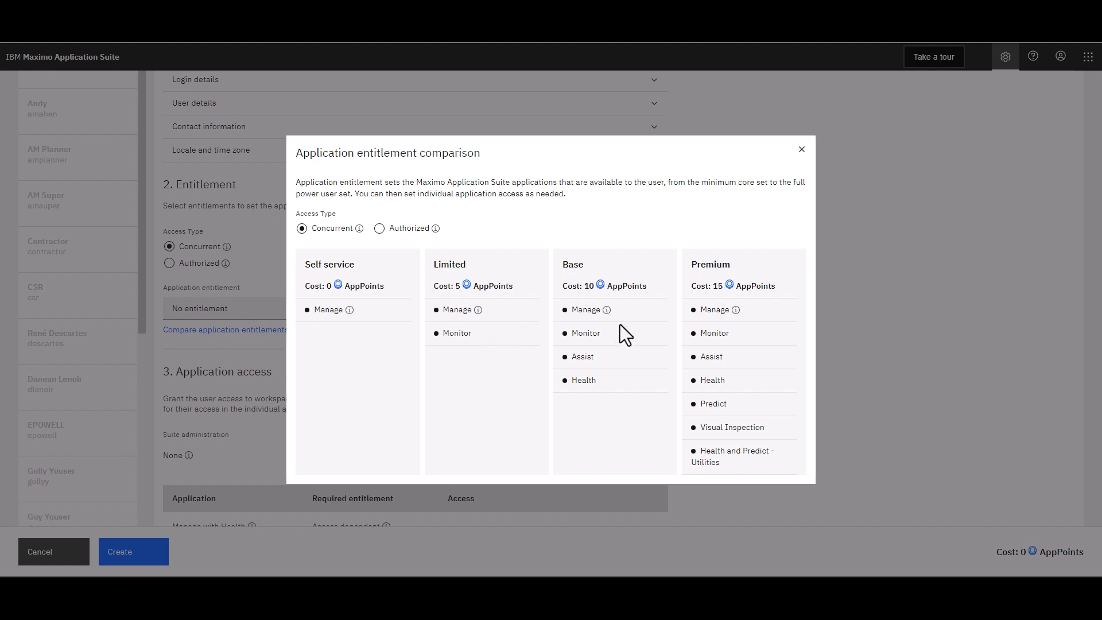
mouse_move(758, 377)
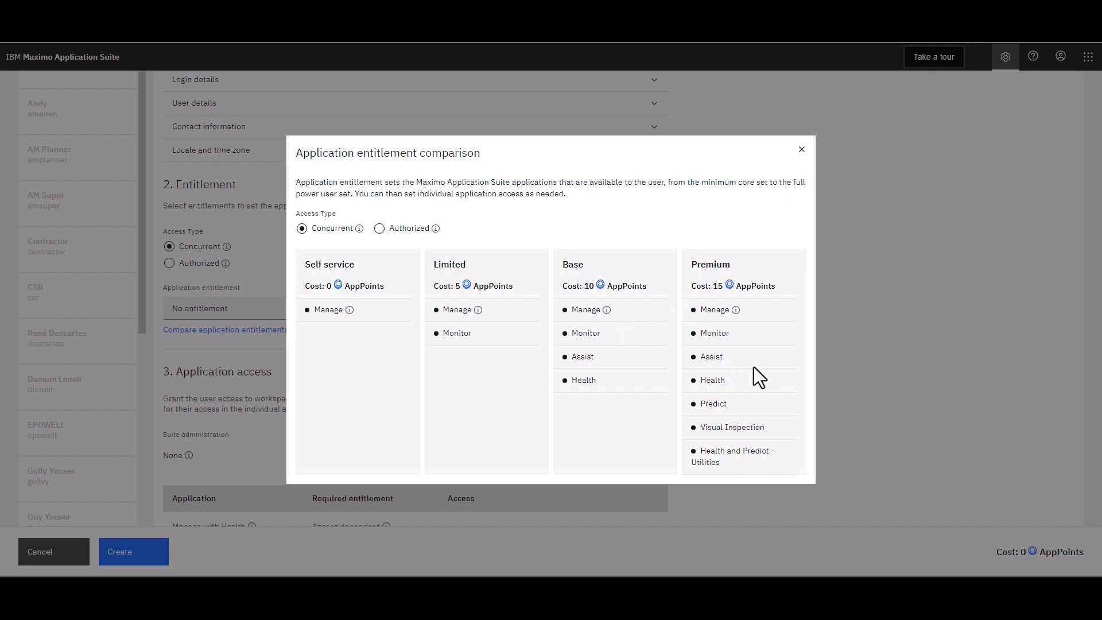
mouse_move(750, 359)
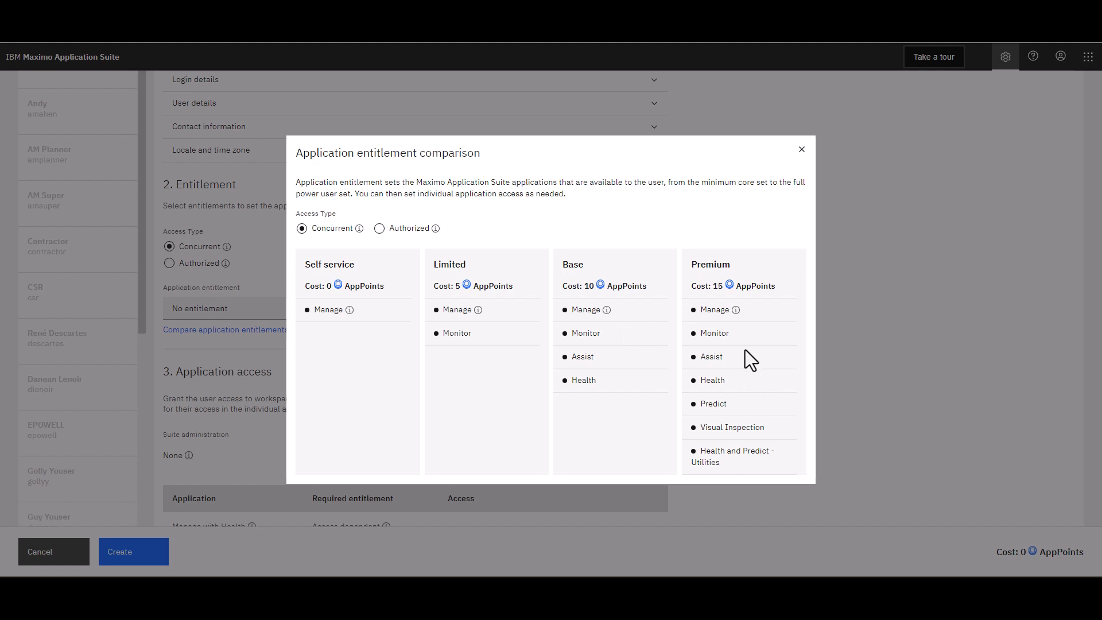
mouse_move(748, 288)
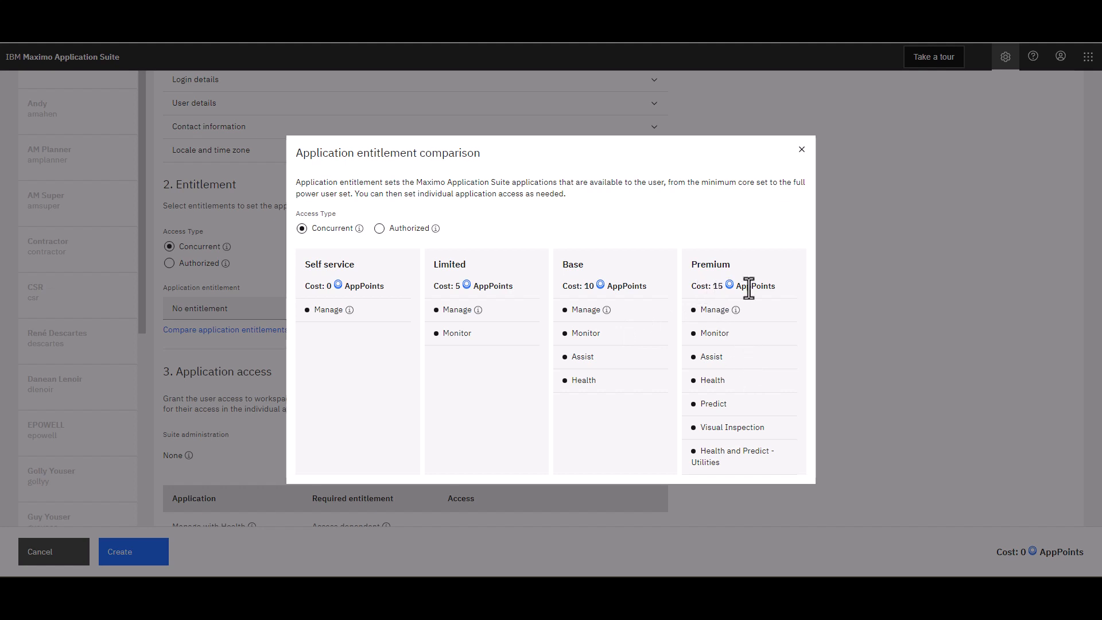
mouse_move(716, 310)
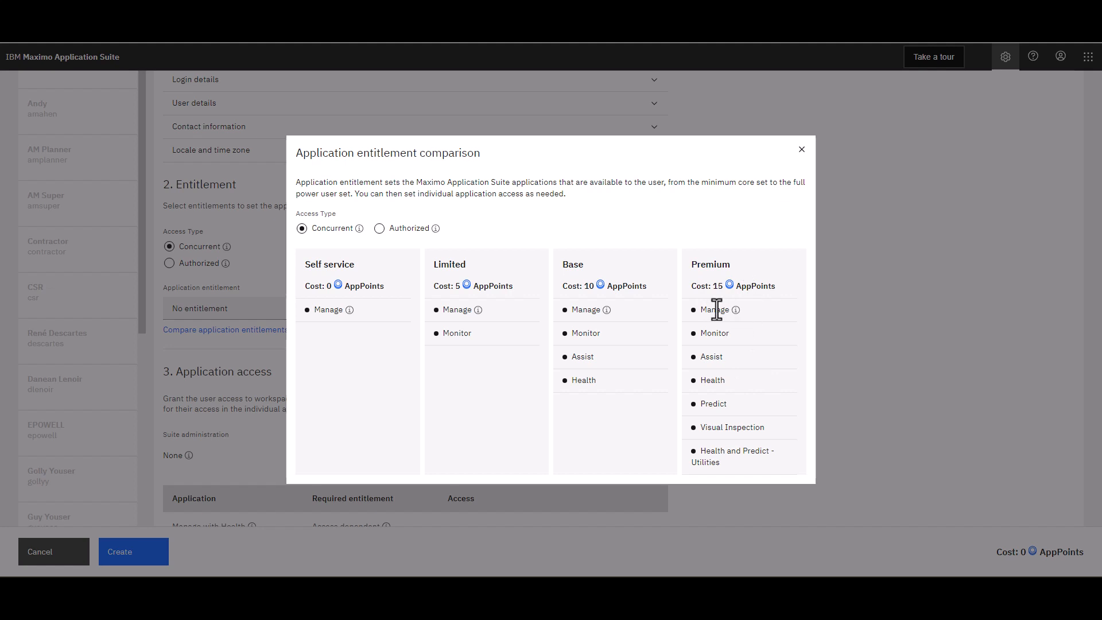
mouse_move(716, 380)
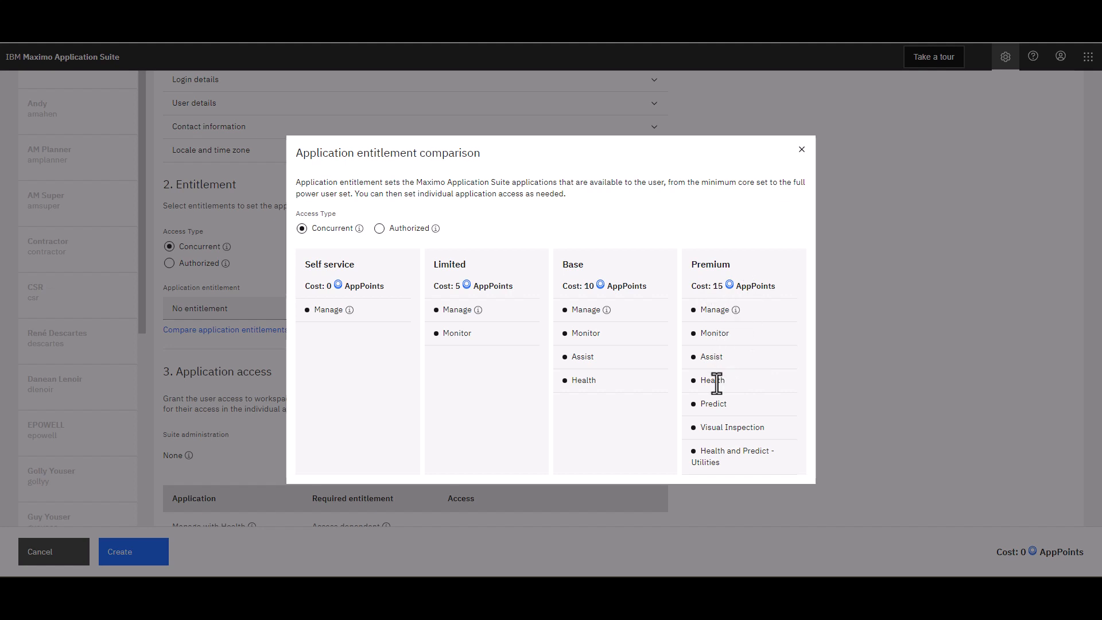
mouse_move(721, 456)
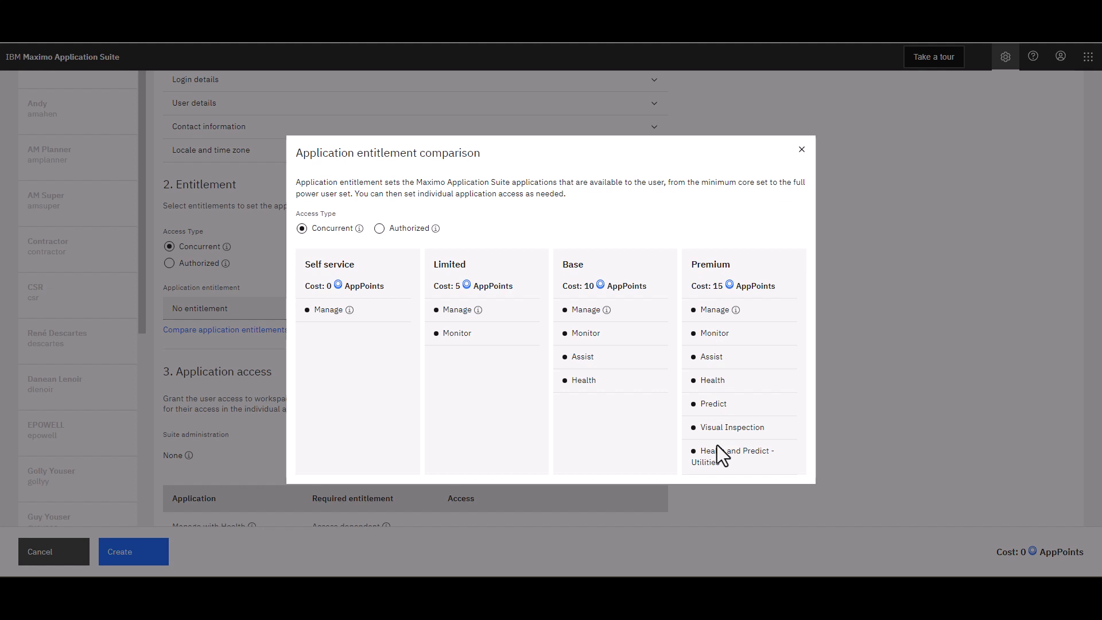
click(800, 150)
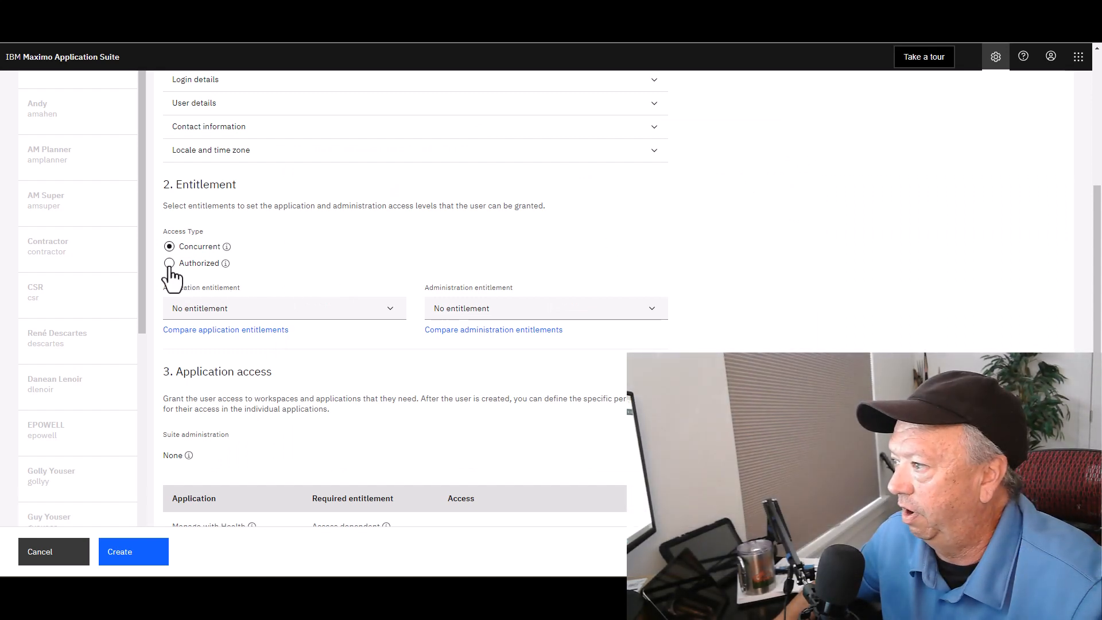
click(169, 263)
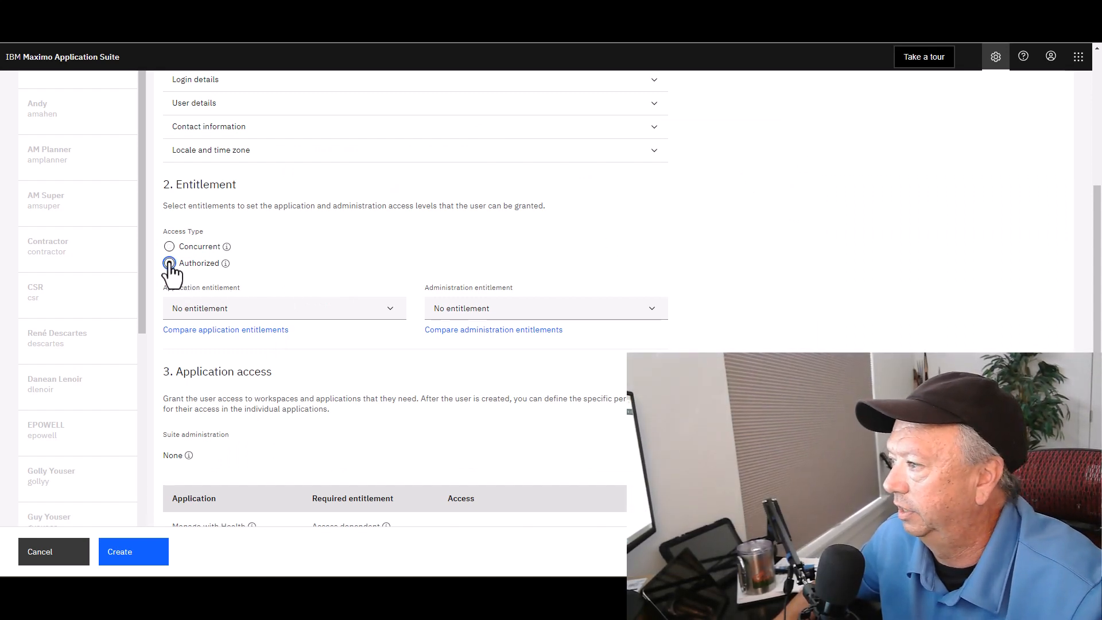
click(168, 262)
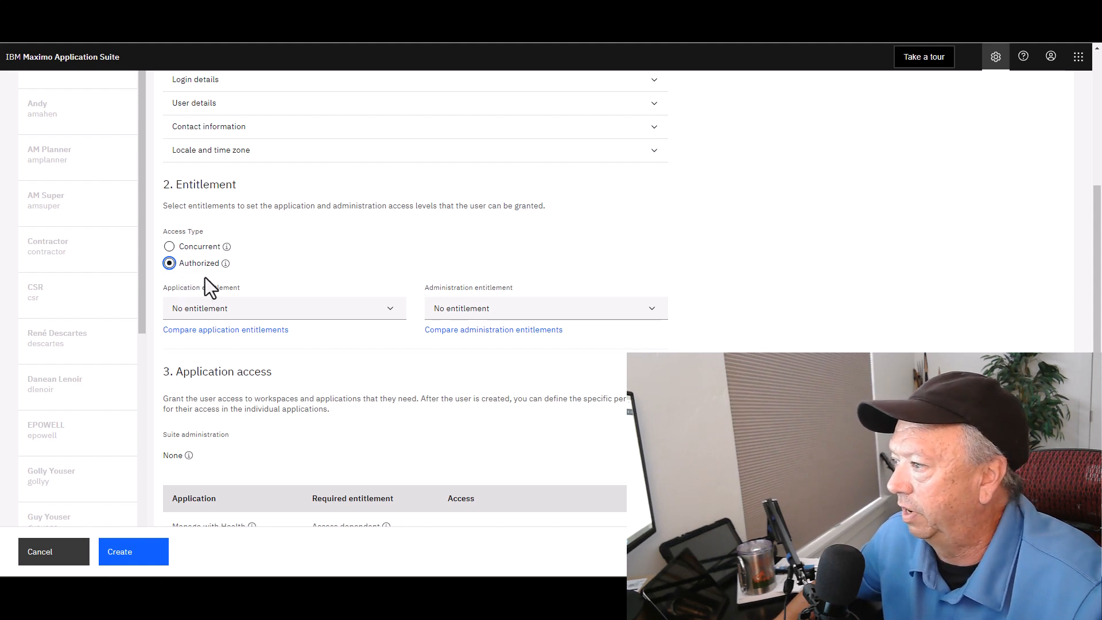
mouse_move(393, 320)
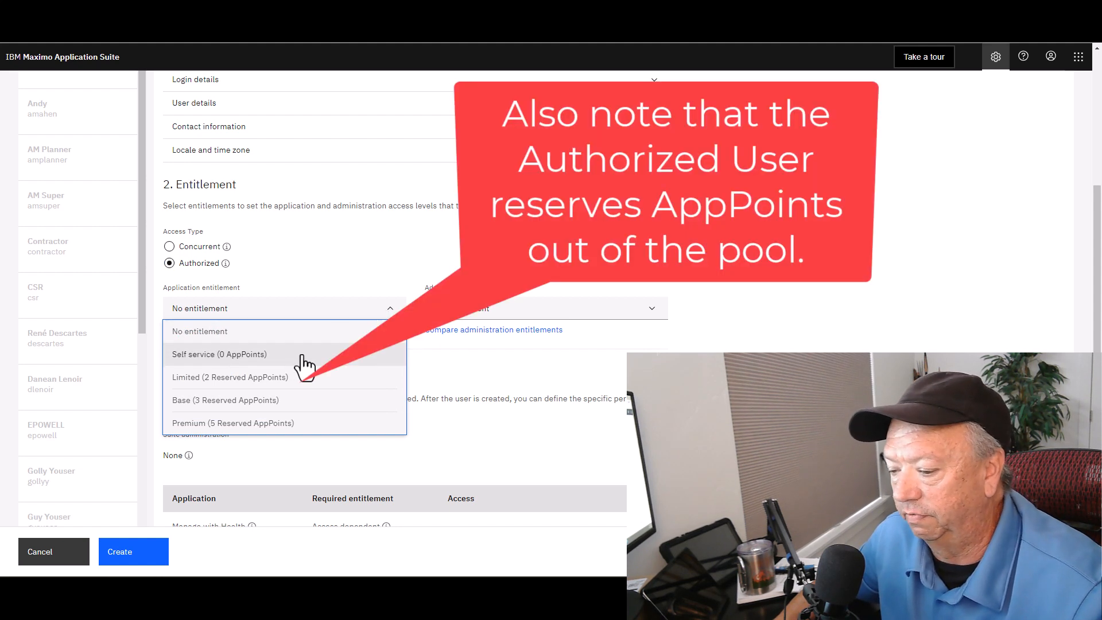
mouse_move(317, 381)
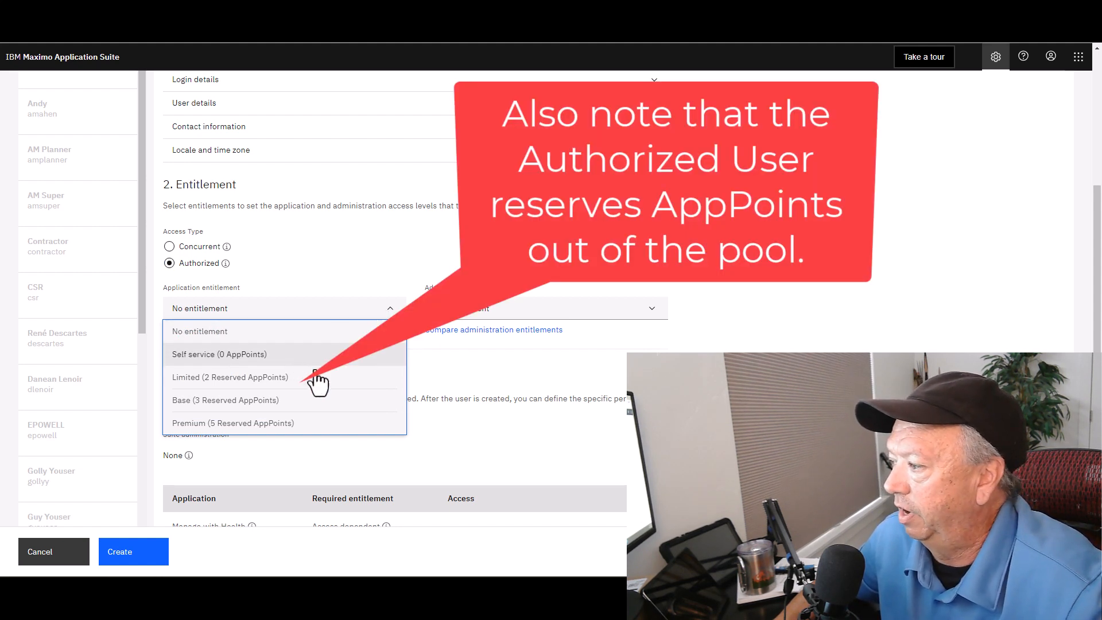
mouse_move(330, 389)
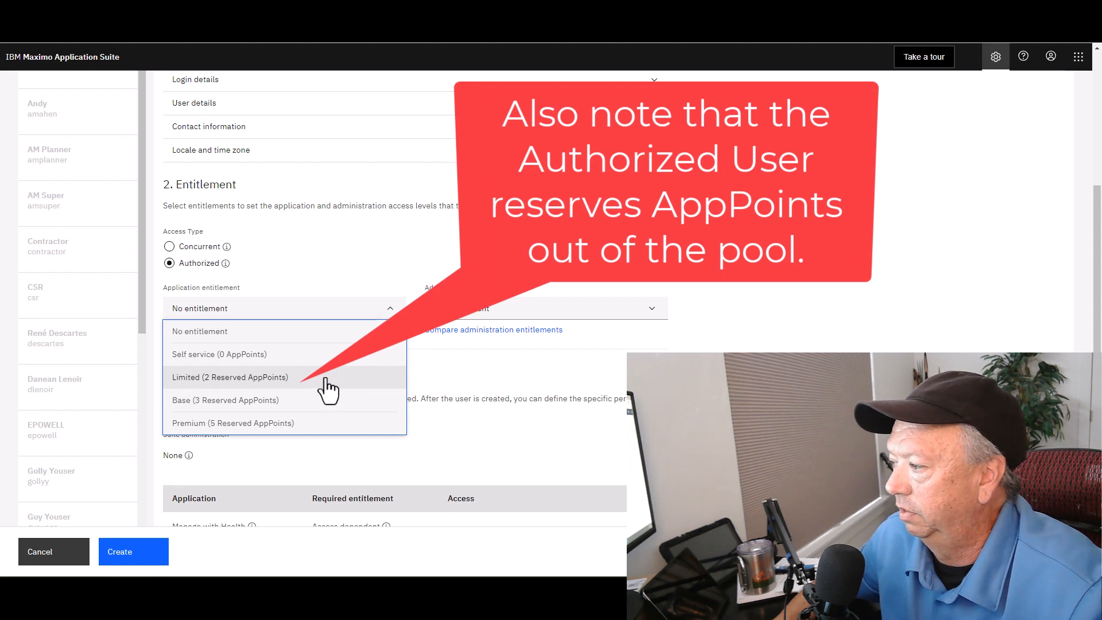
mouse_move(281, 396)
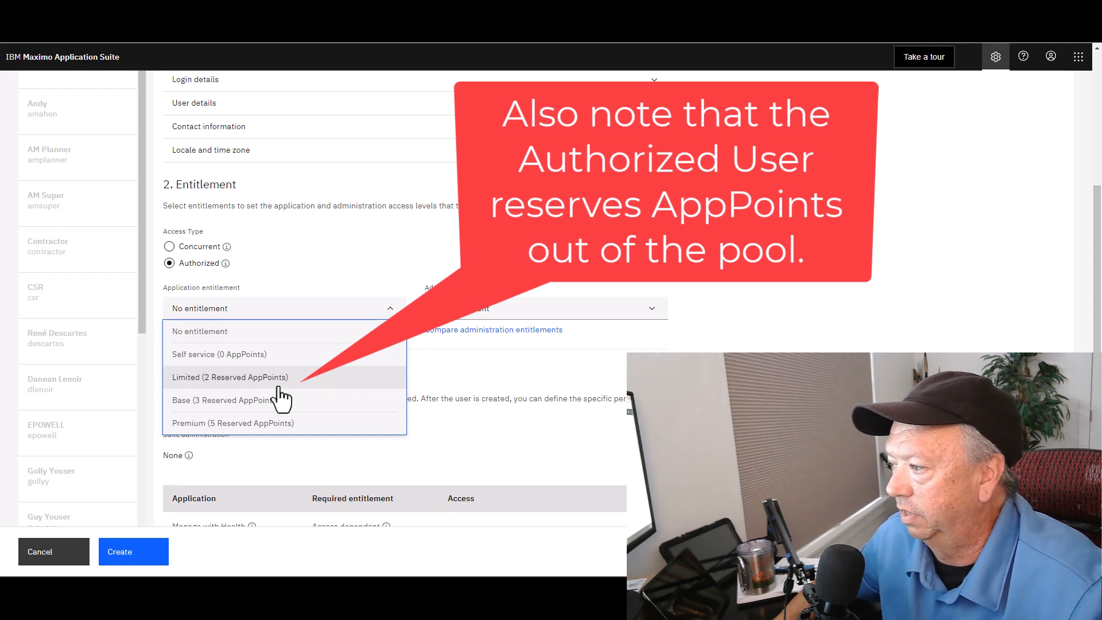
mouse_move(278, 410)
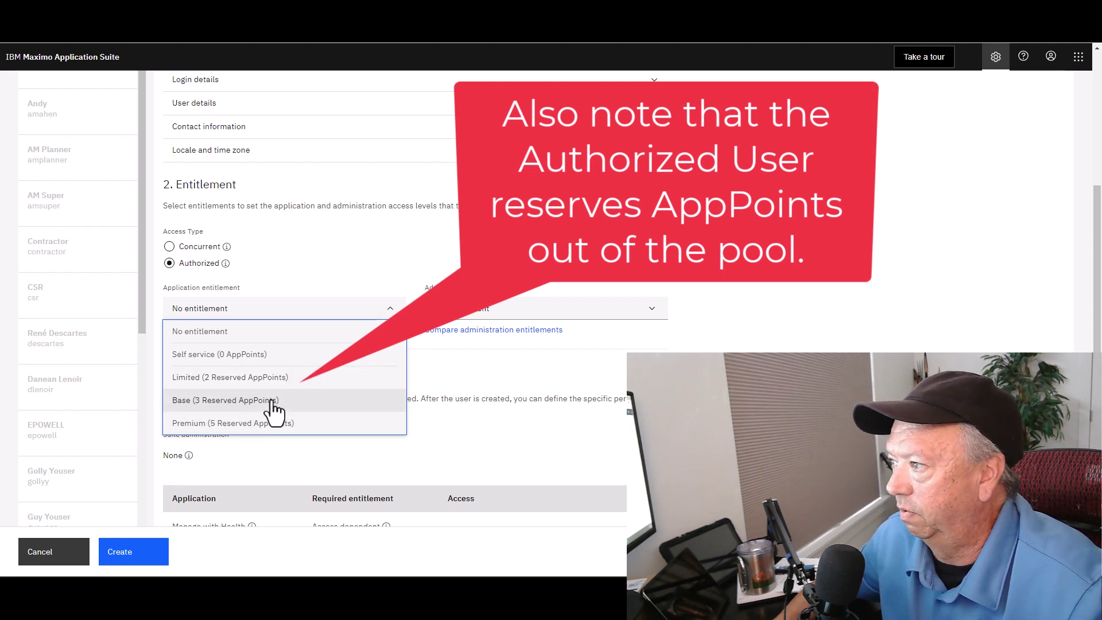
mouse_move(275, 377)
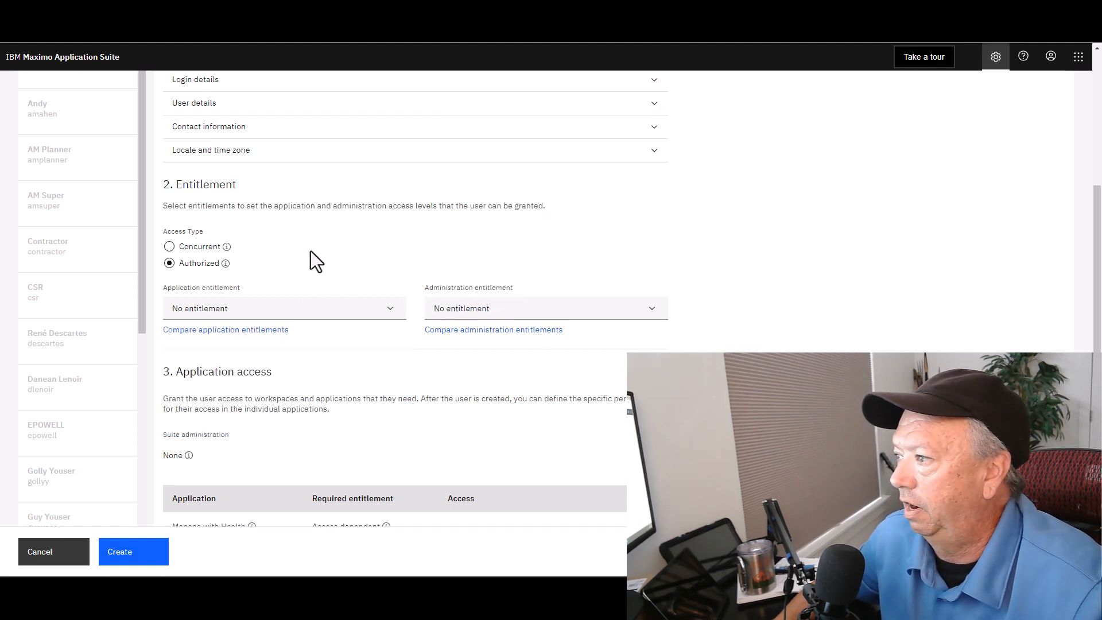
click(169, 245)
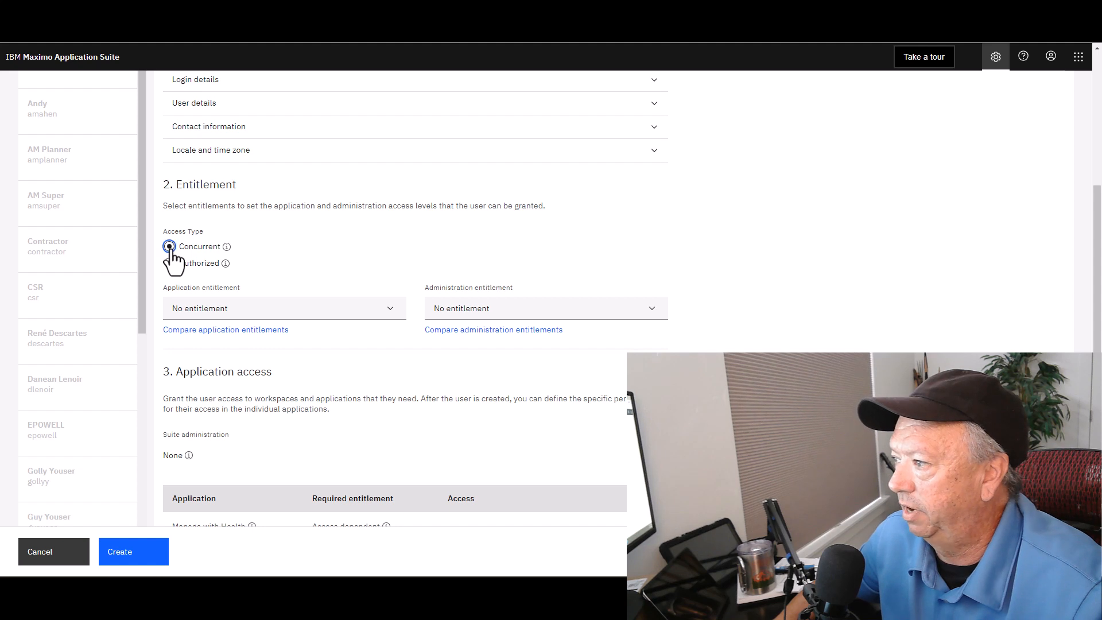
click(170, 246)
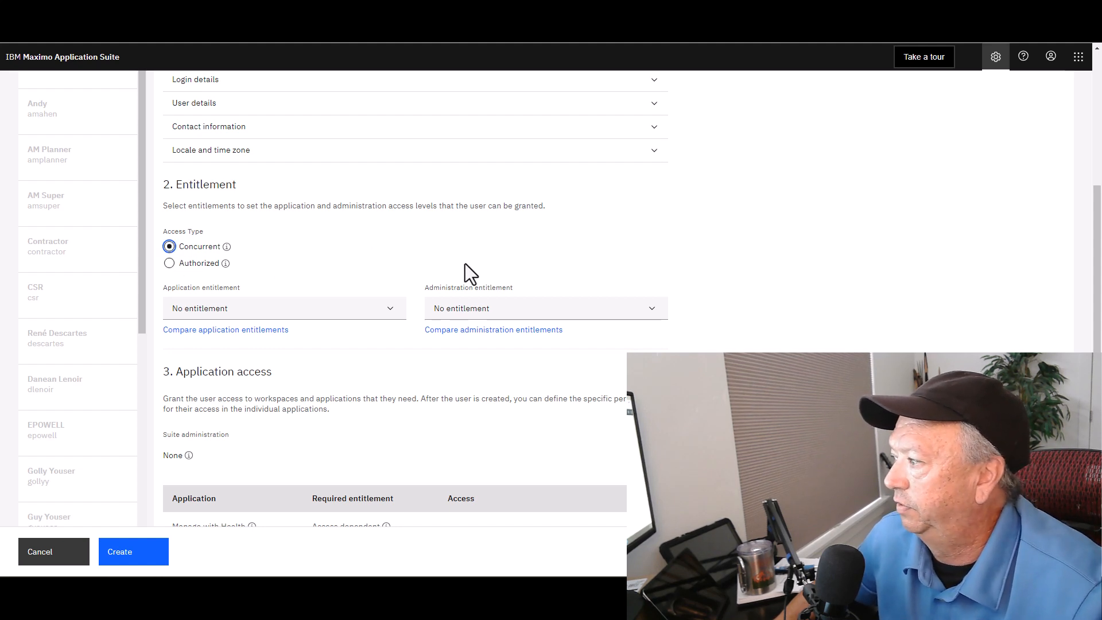
mouse_move(481, 277)
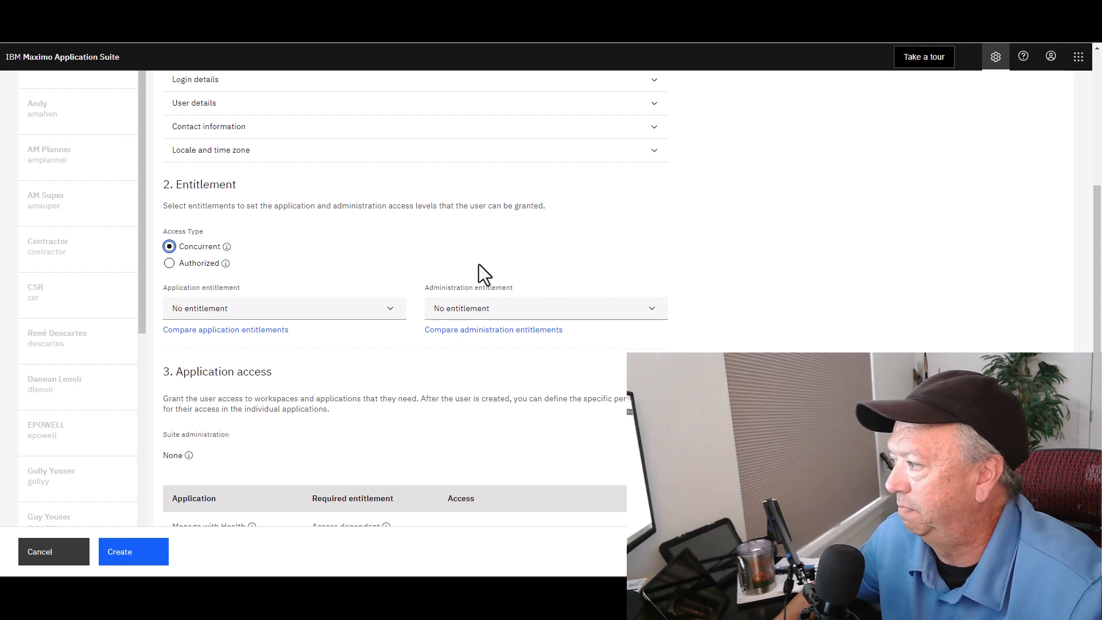
mouse_move(492, 265)
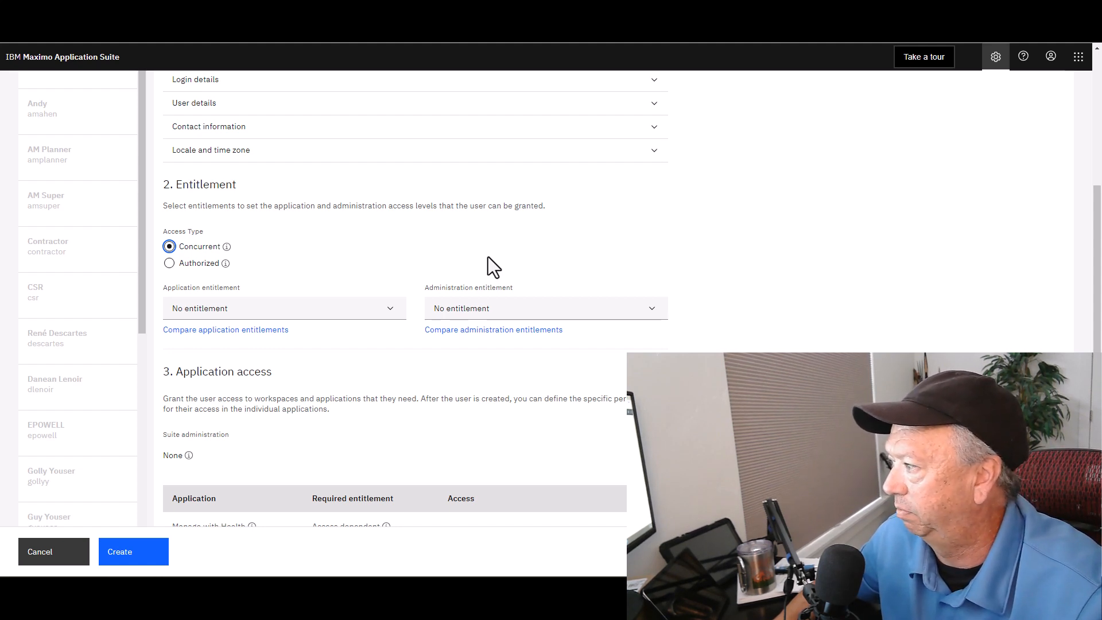
mouse_move(643, 327)
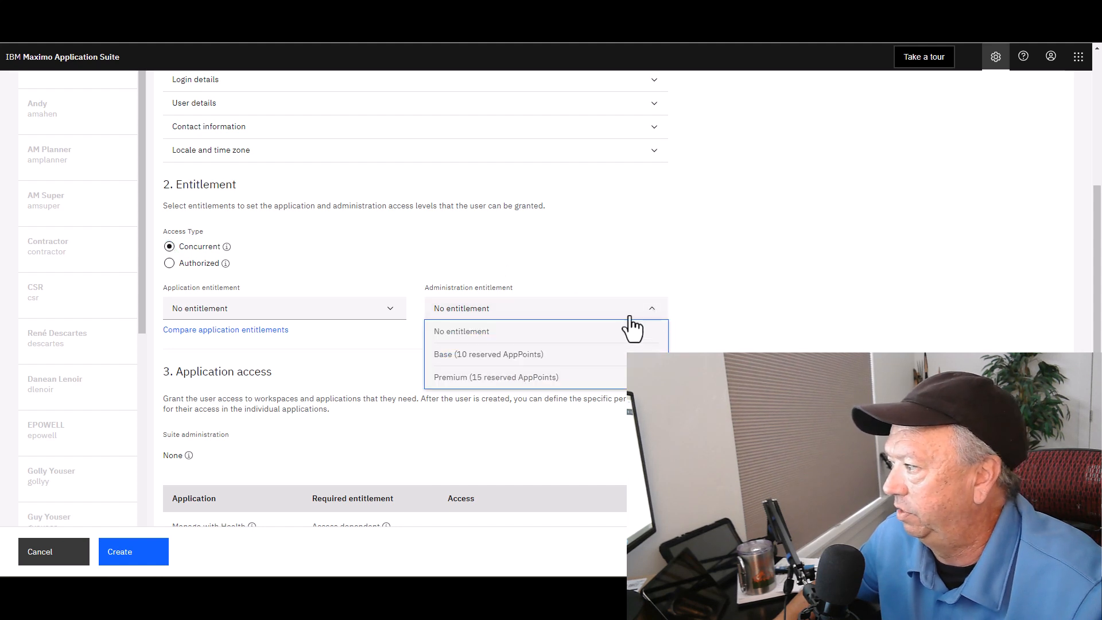
mouse_move(497, 360)
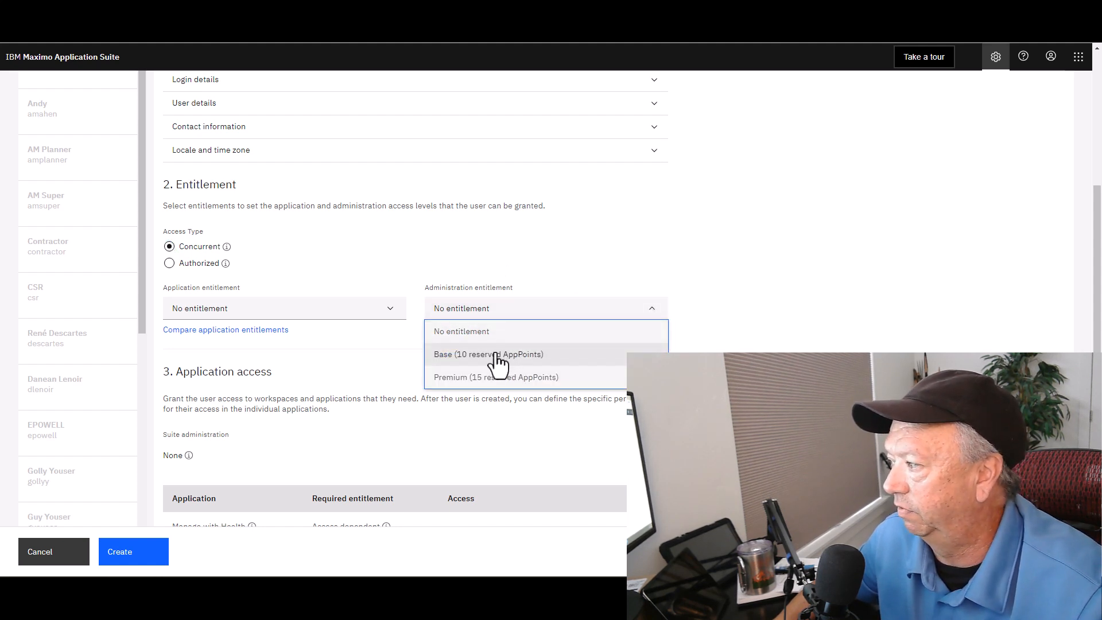
mouse_move(515, 386)
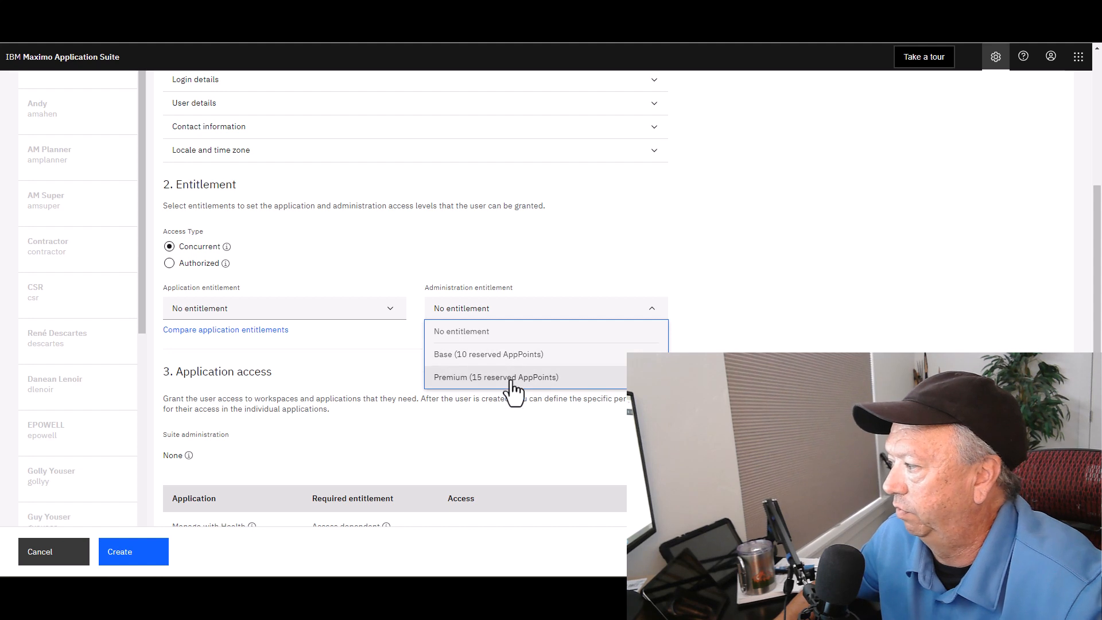
mouse_move(555, 362)
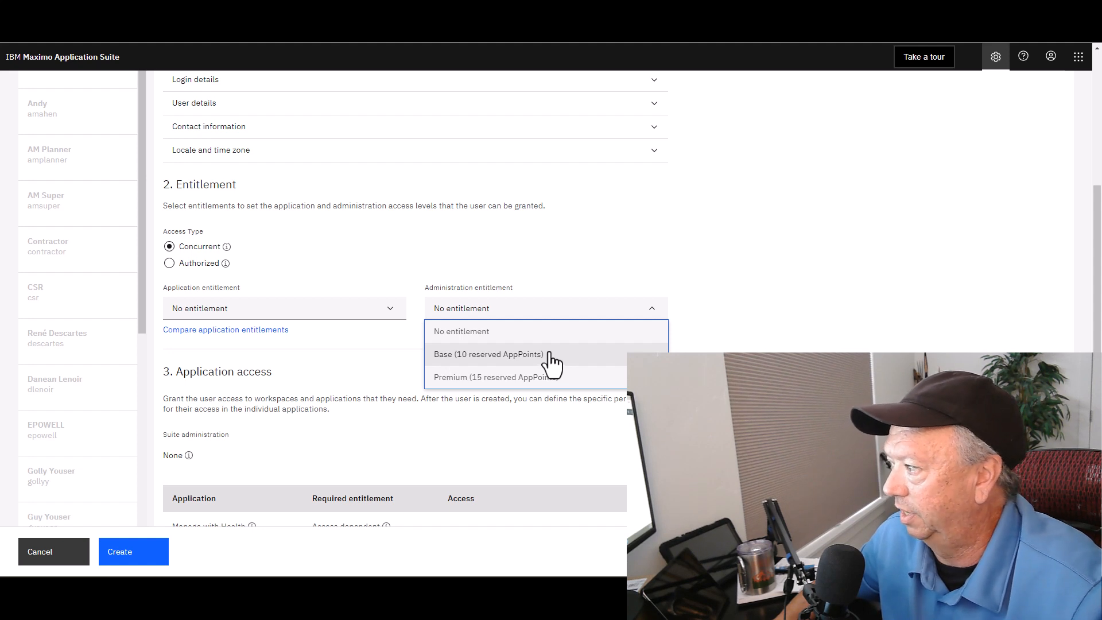
mouse_move(484, 367)
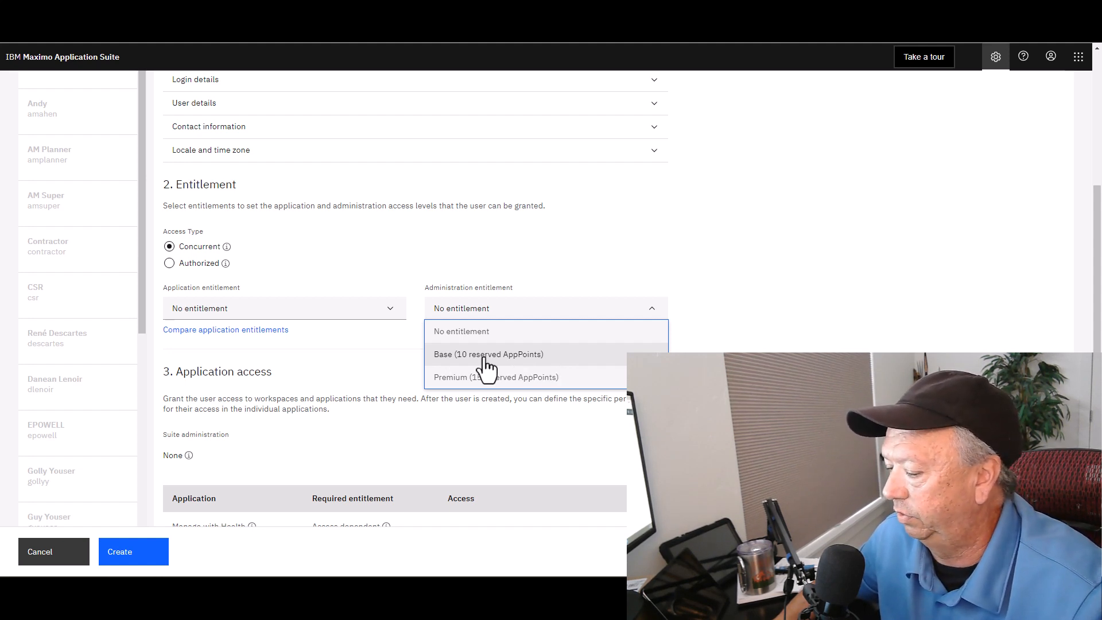
mouse_move(559, 371)
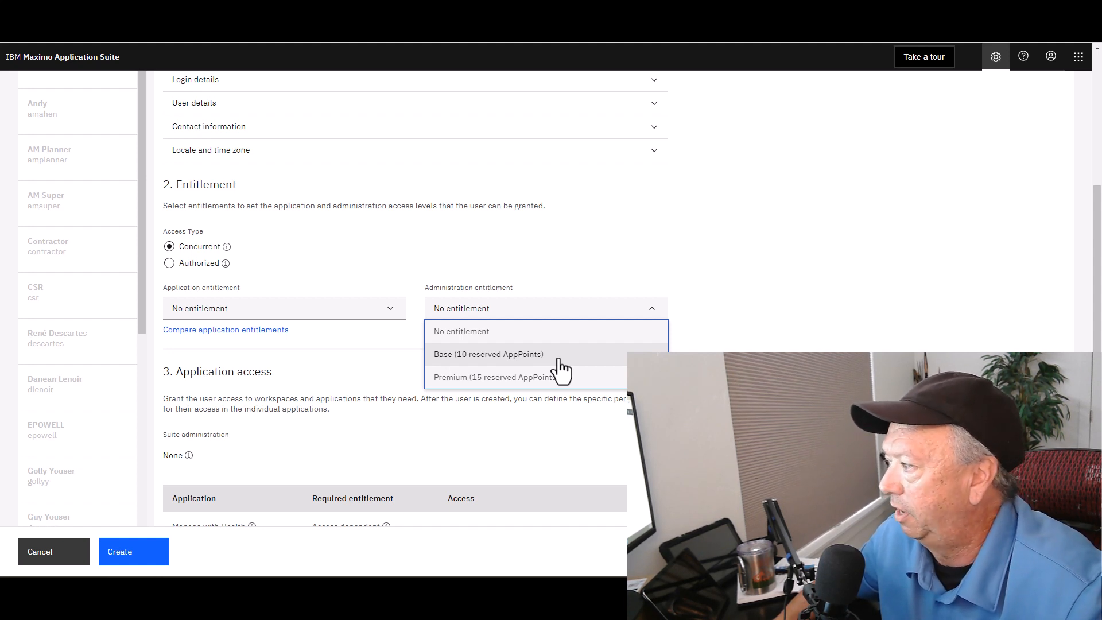
mouse_move(556, 365)
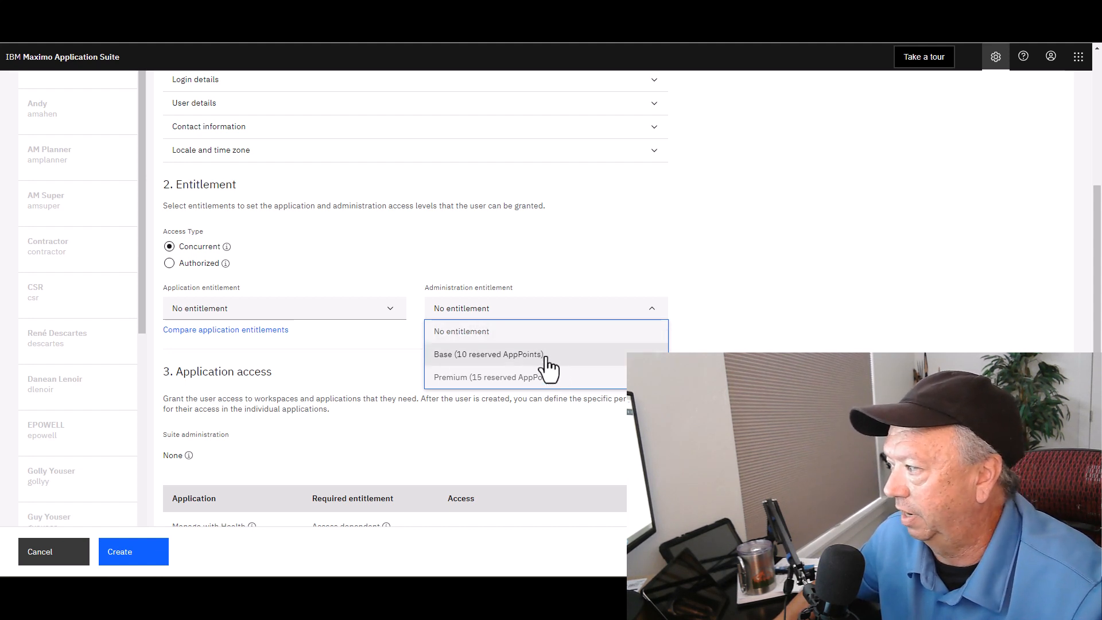
mouse_move(571, 369)
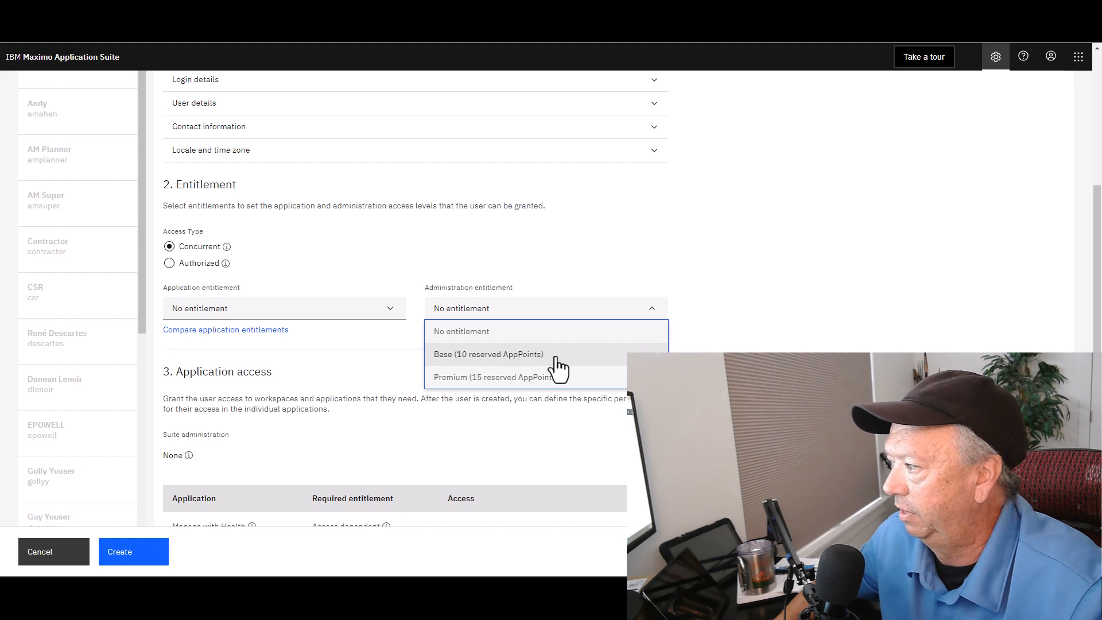
mouse_move(492, 384)
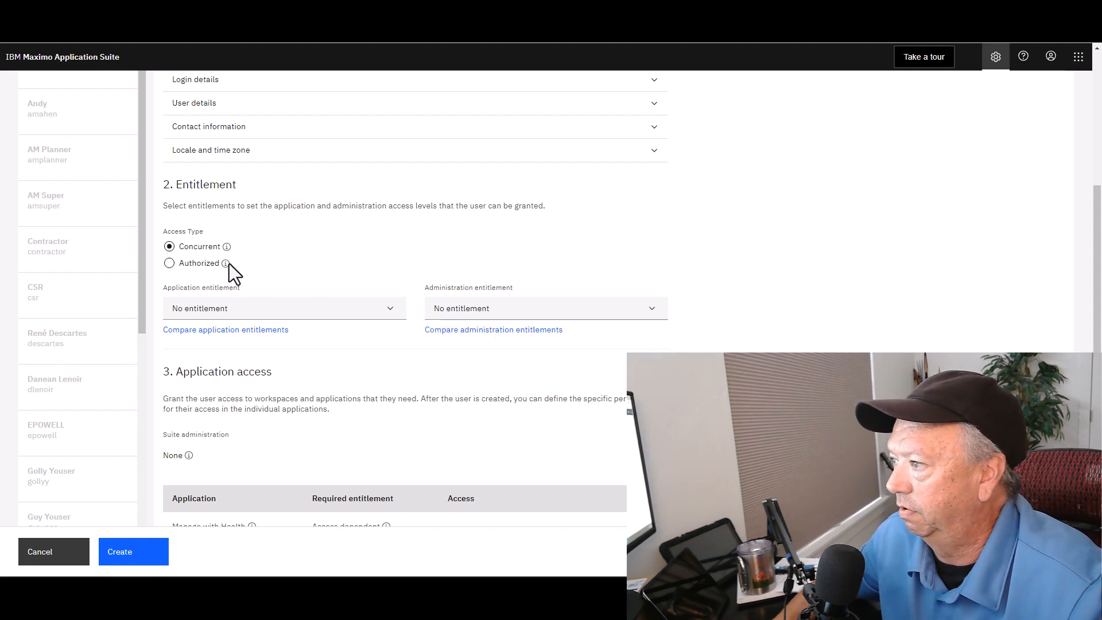
click(169, 262)
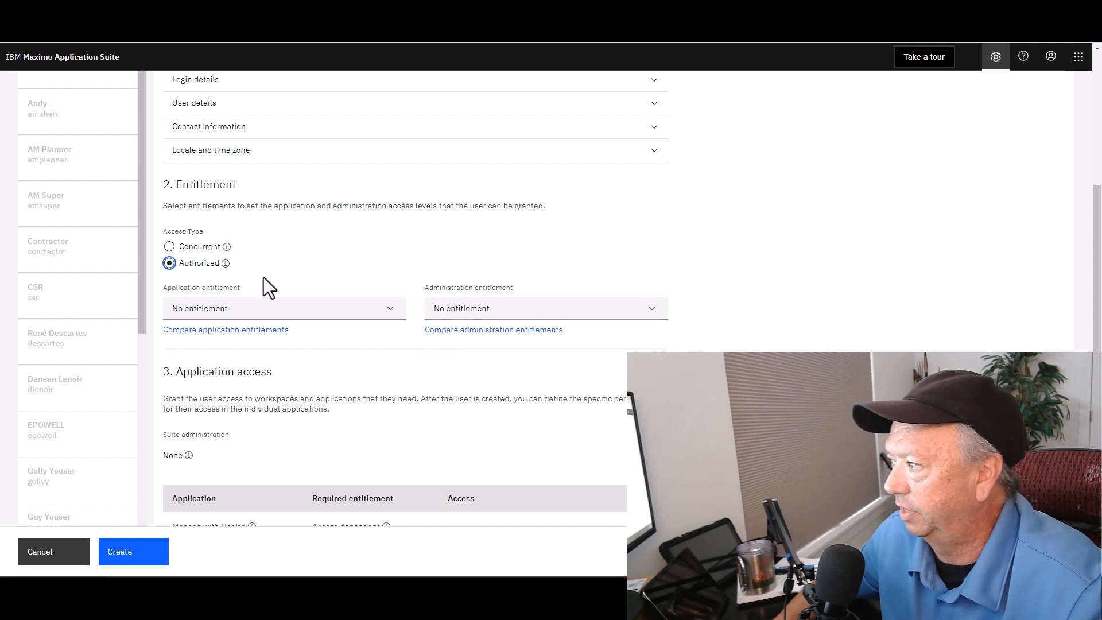
mouse_move(478, 292)
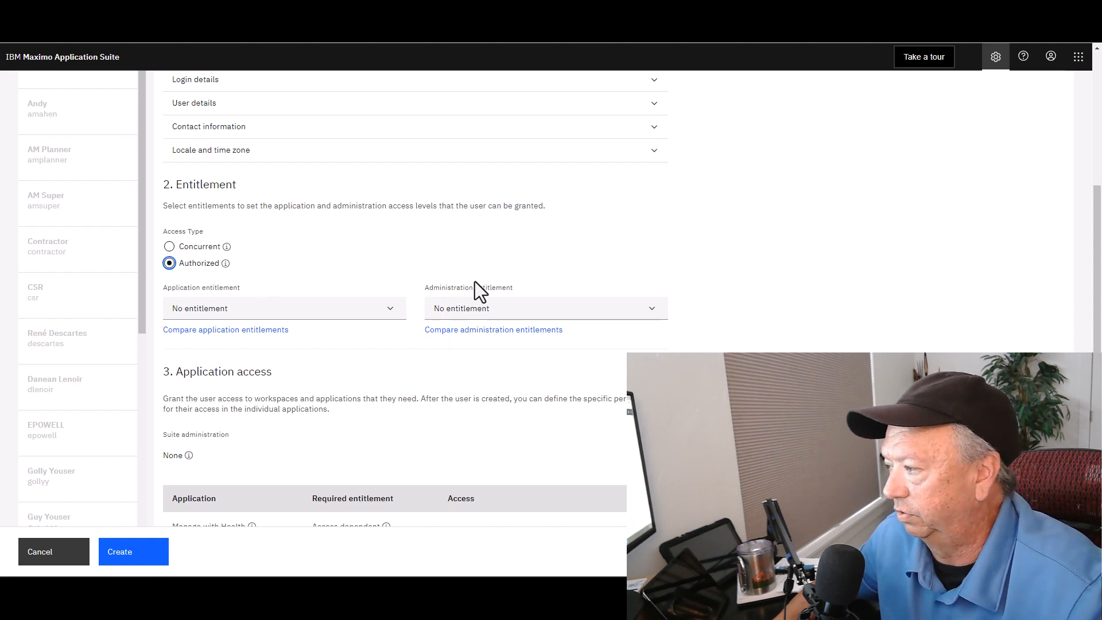
mouse_move(649, 320)
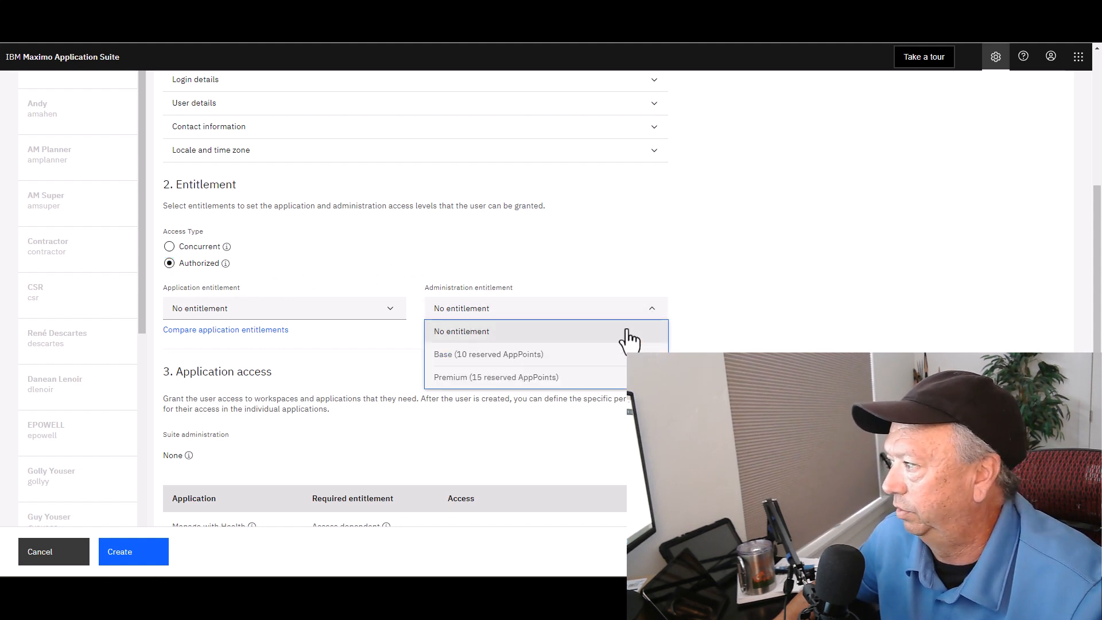
mouse_move(597, 358)
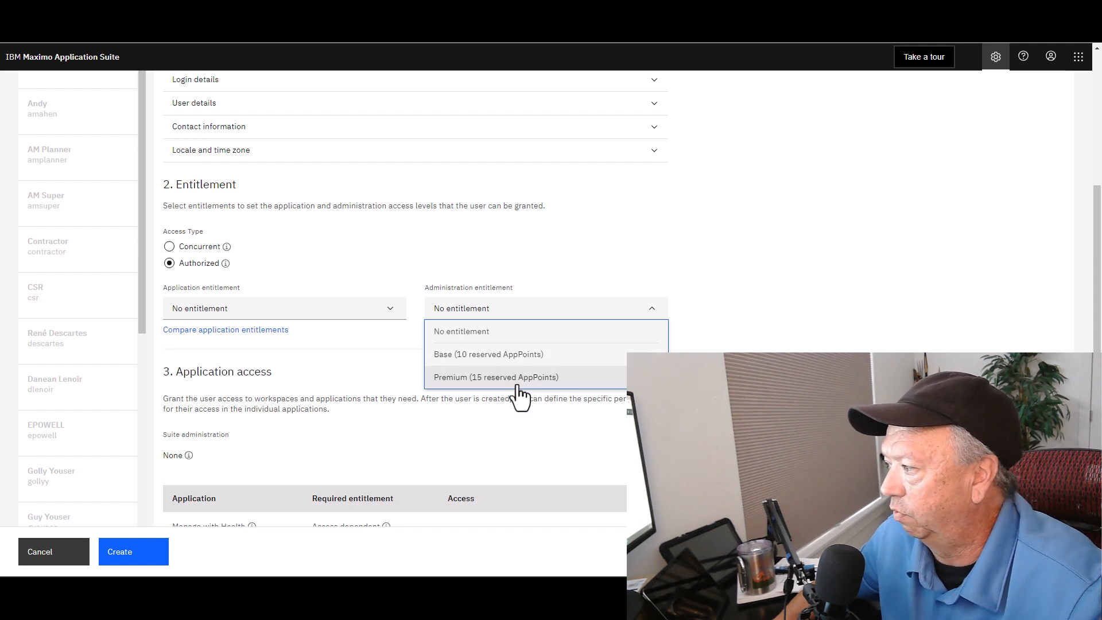
mouse_move(526, 390)
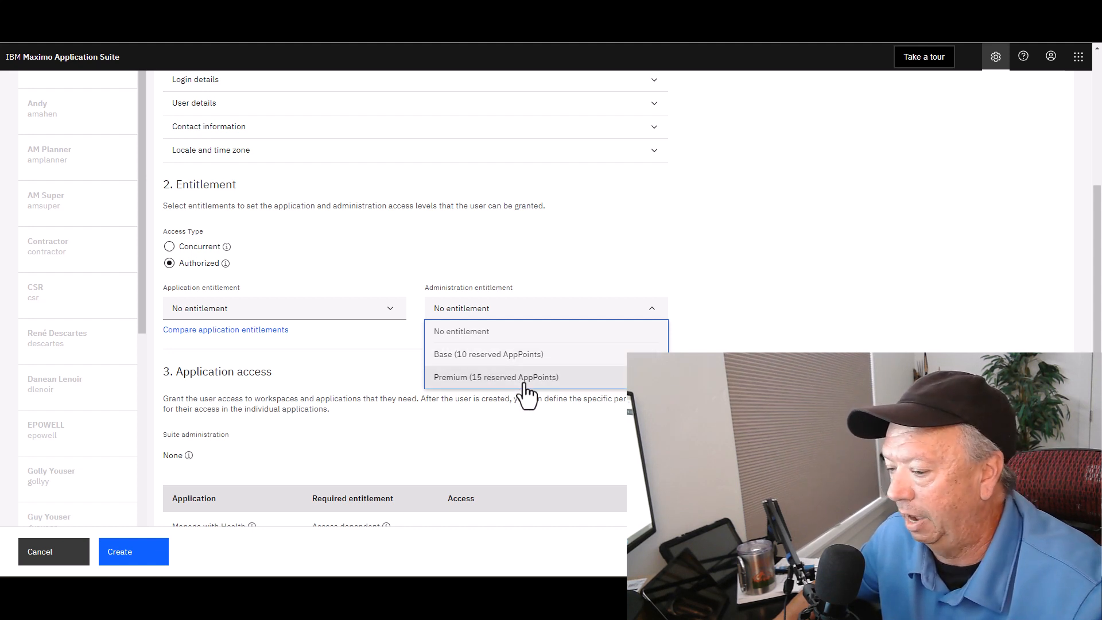
mouse_move(567, 259)
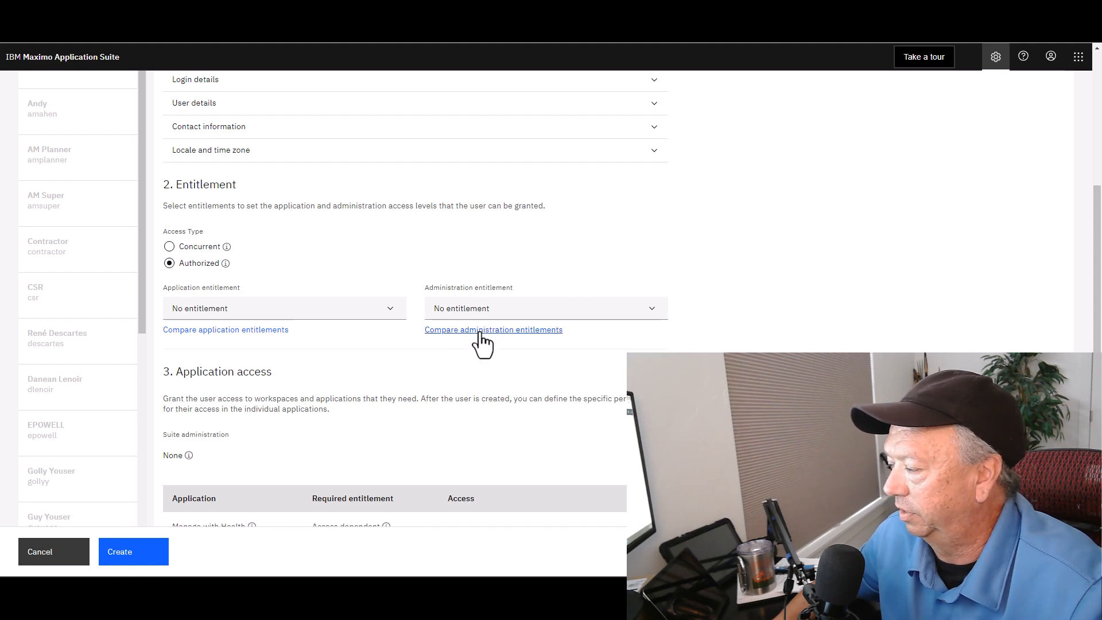
click(494, 329)
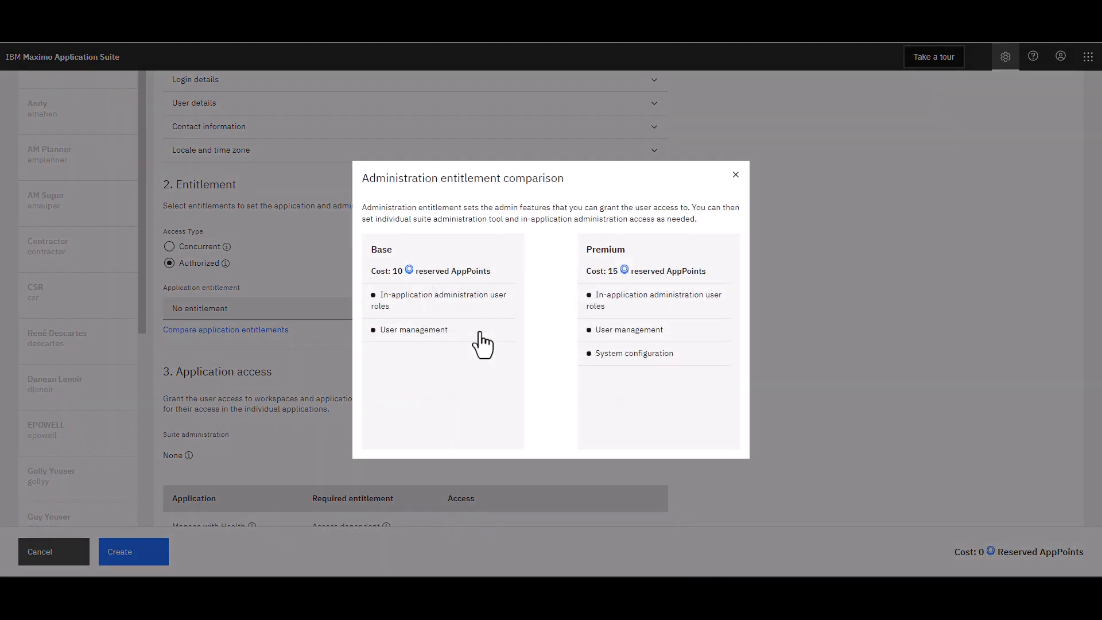
mouse_move(487, 273)
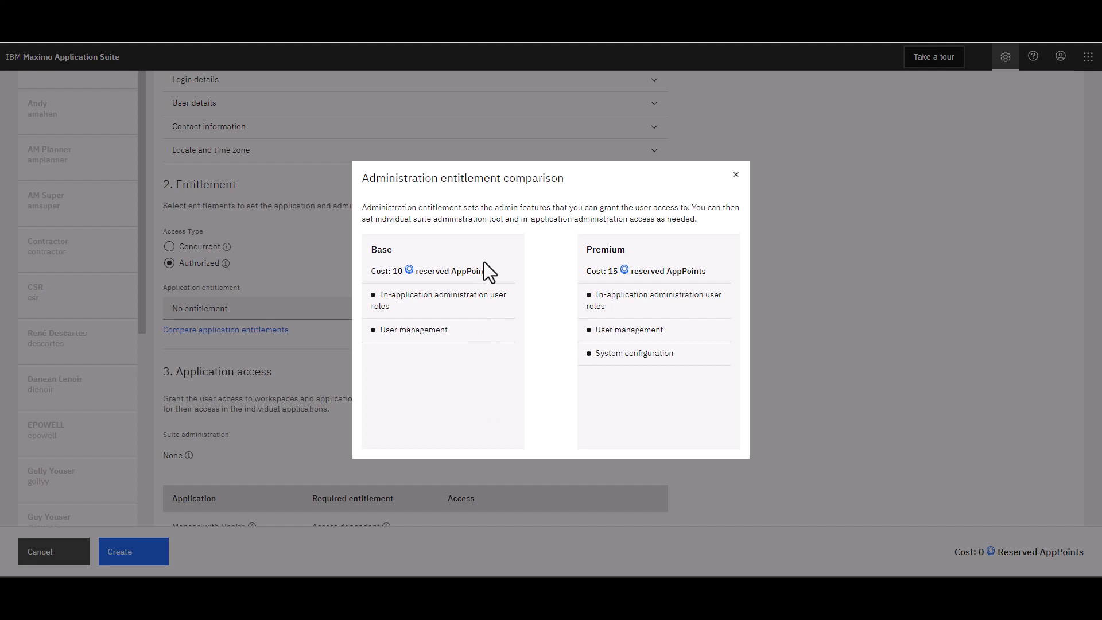
mouse_move(465, 265)
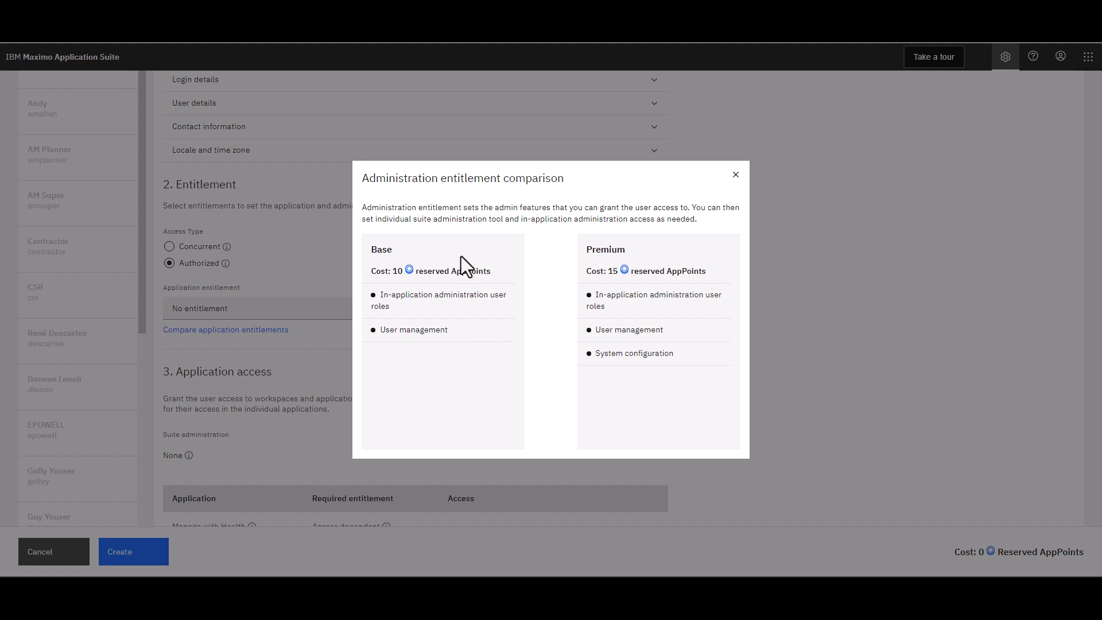
mouse_move(585, 274)
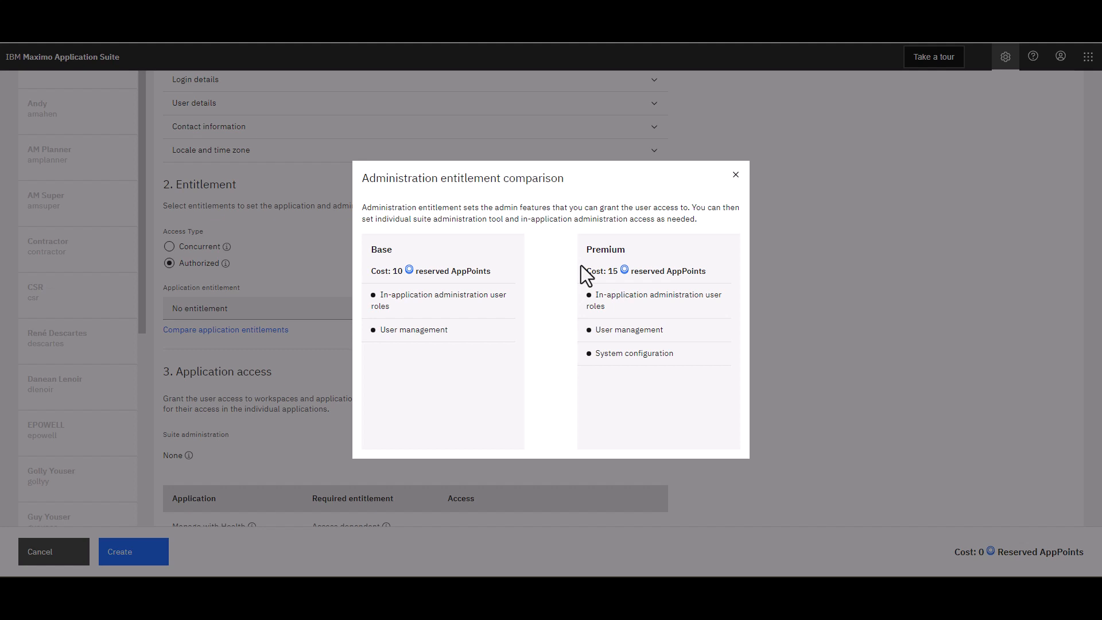
click(734, 174)
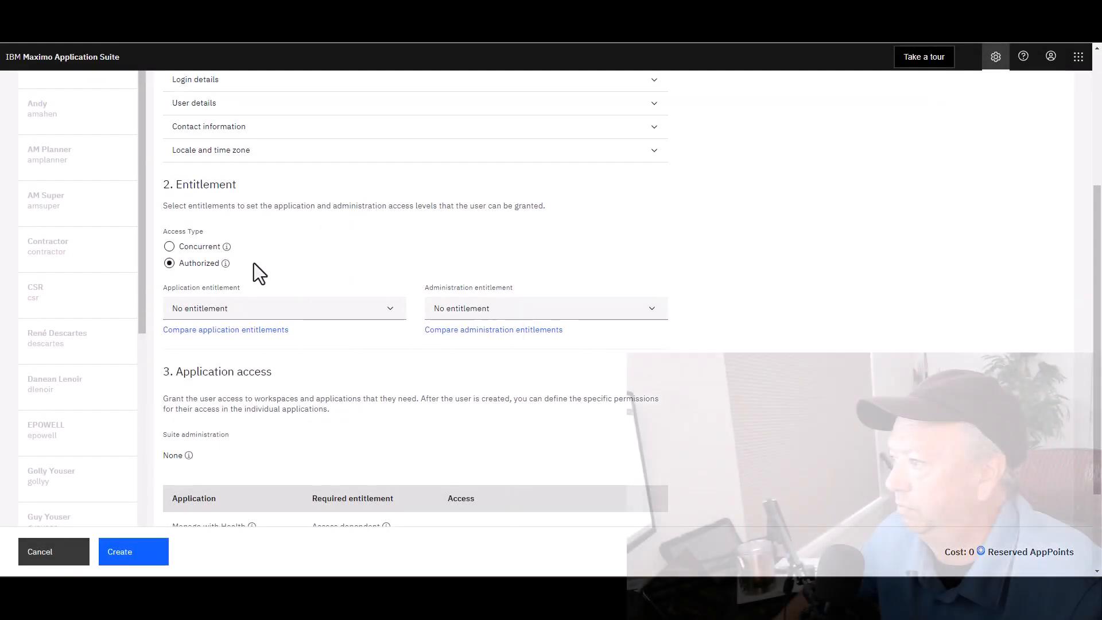
Choose Concurrent access and the Limited (5 AppPoints) application entitlement.
click(168, 246)
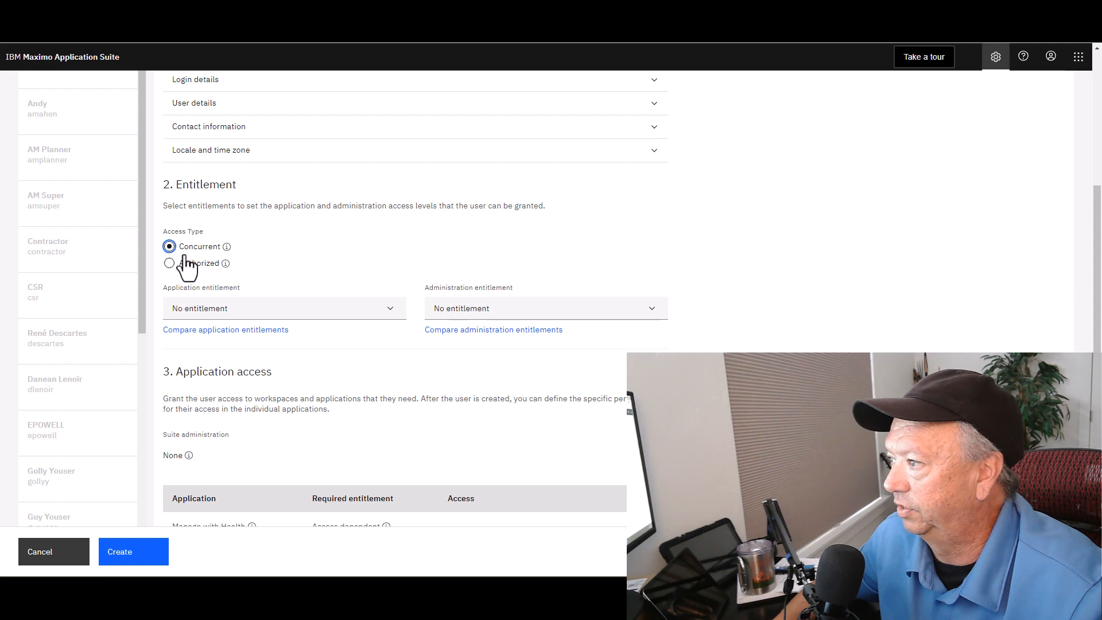
mouse_move(274, 249)
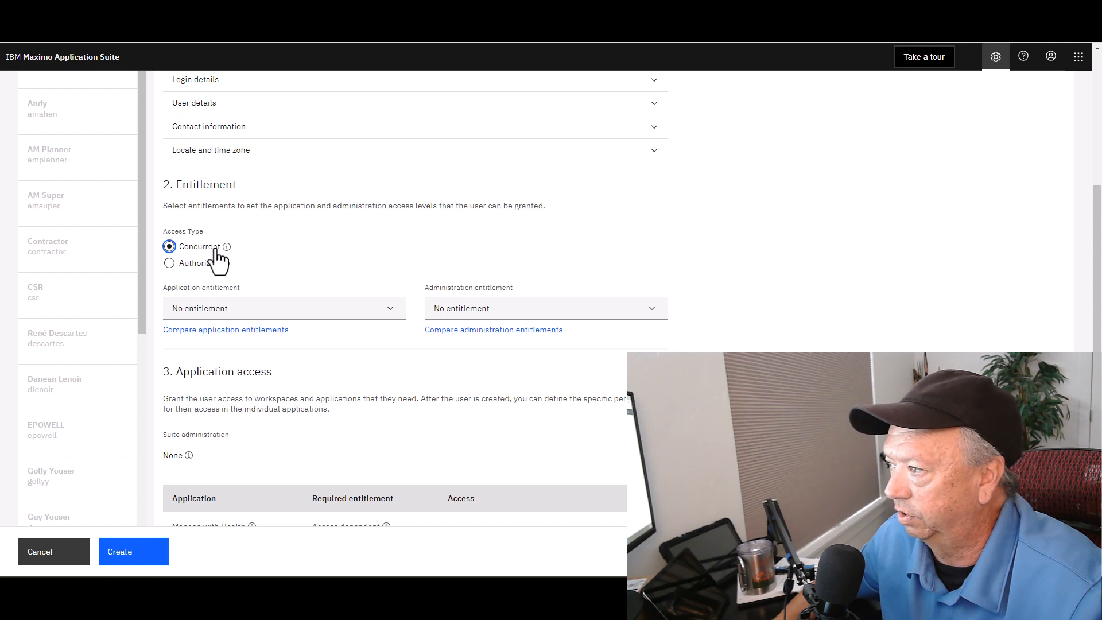
mouse_move(226, 296)
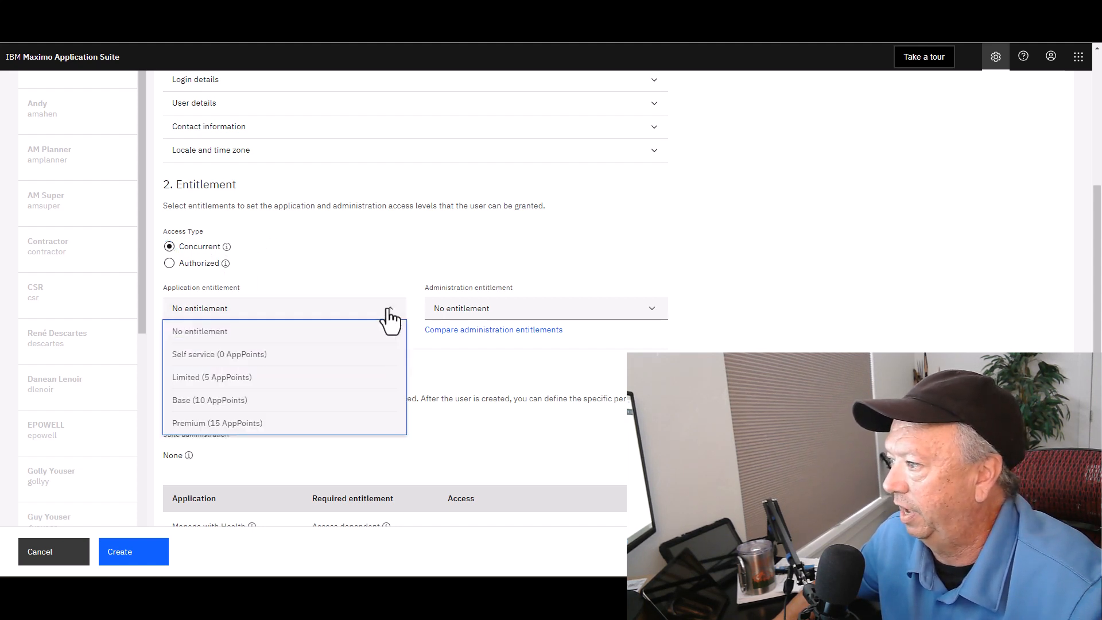
click(212, 376)
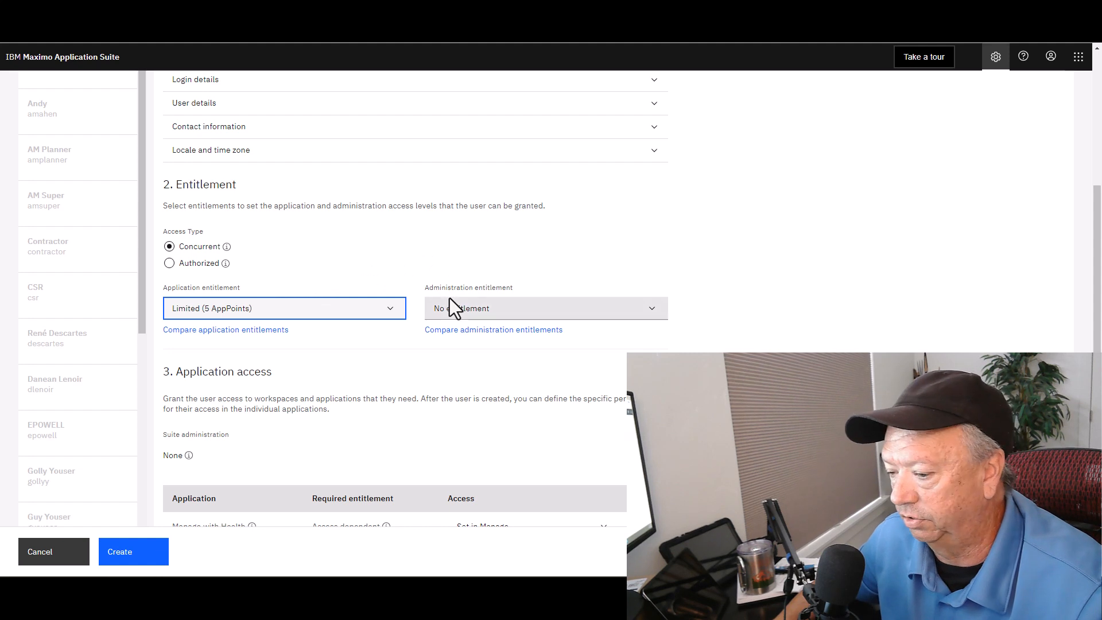
mouse_move(362, 264)
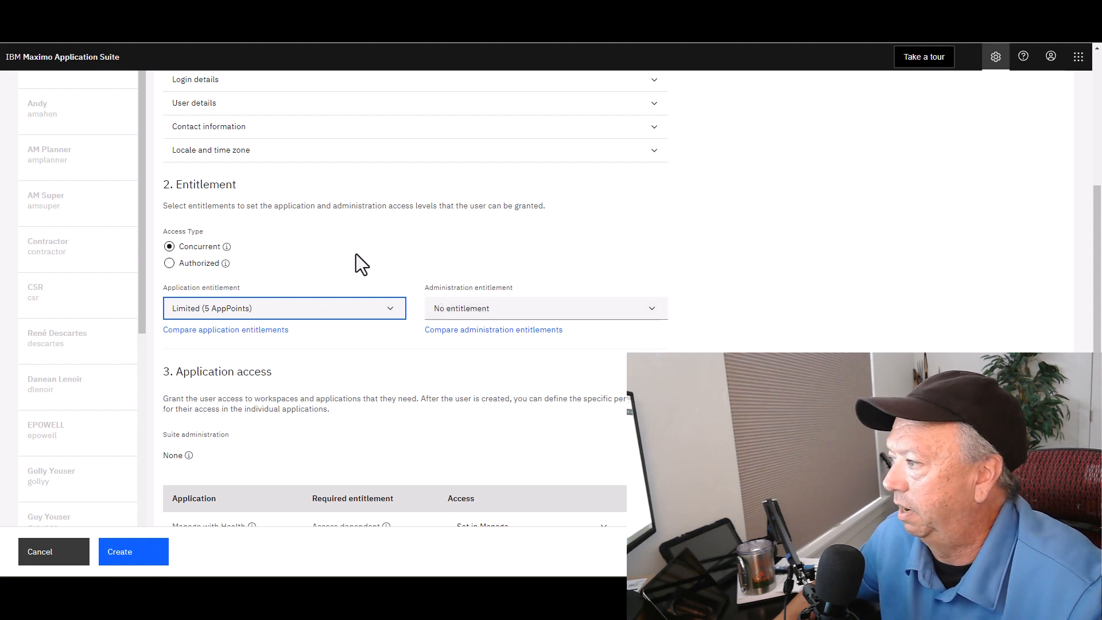
mouse_move(341, 264)
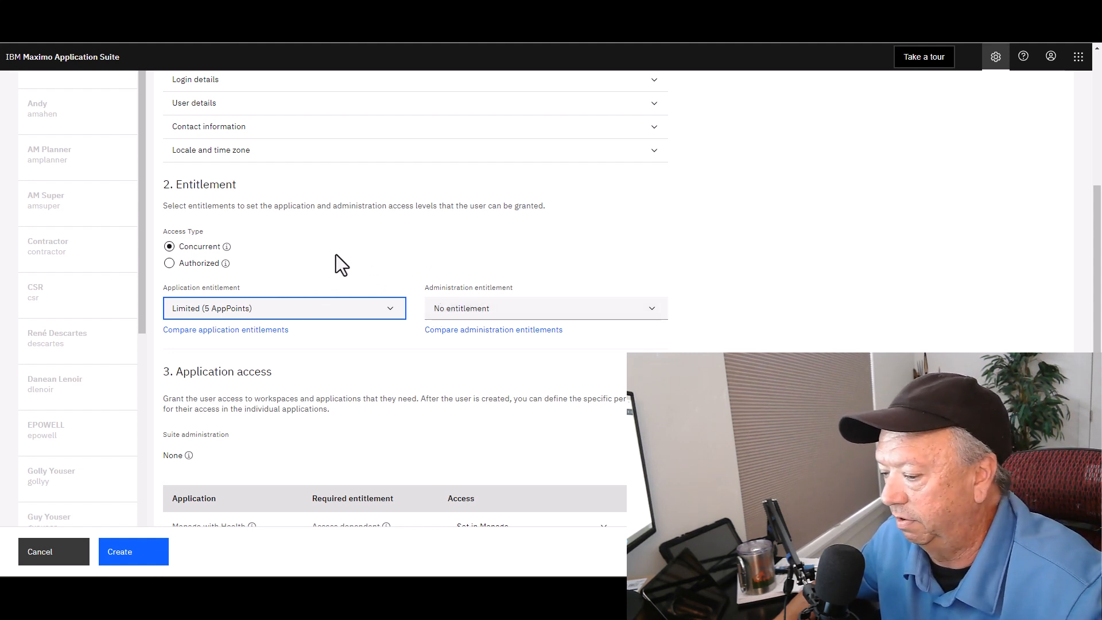
mouse_move(409, 285)
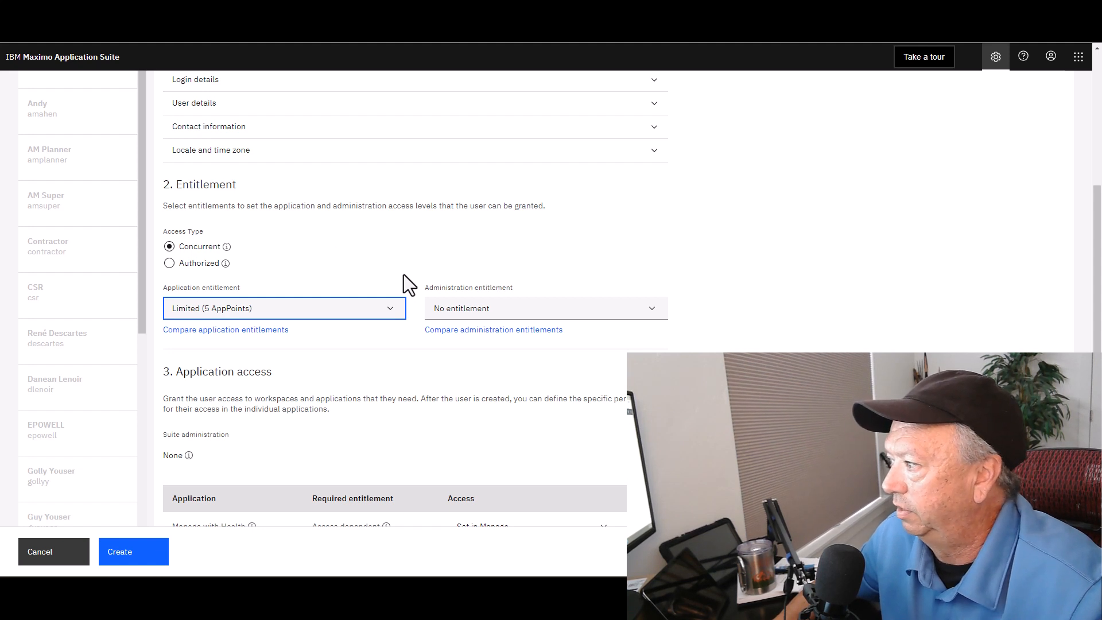
mouse_move(408, 274)
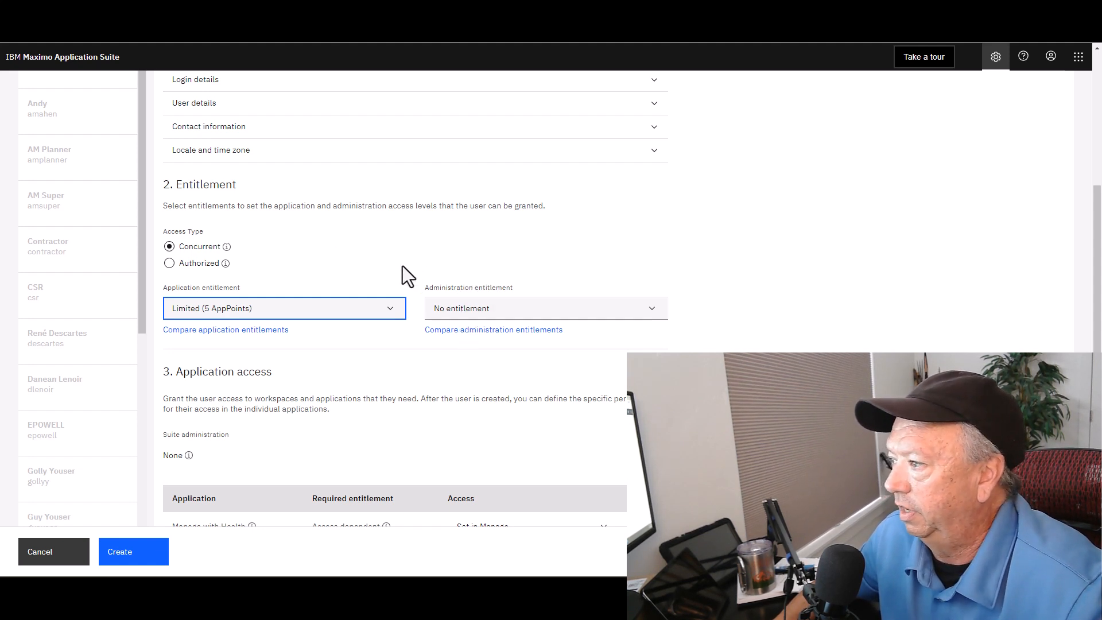
mouse_move(383, 262)
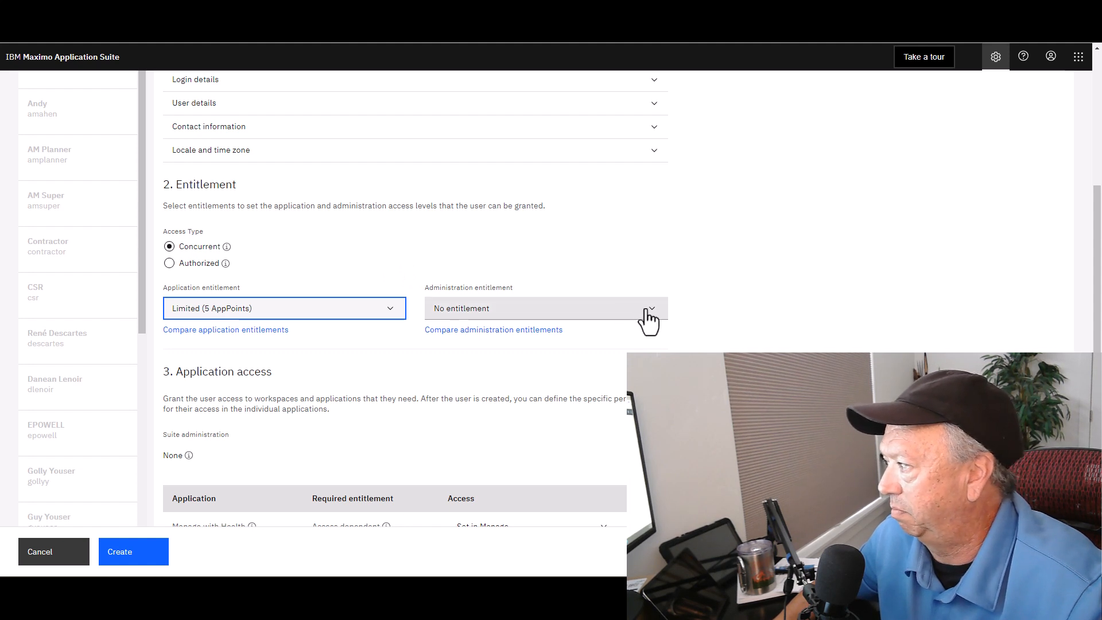
mouse_move(340, 273)
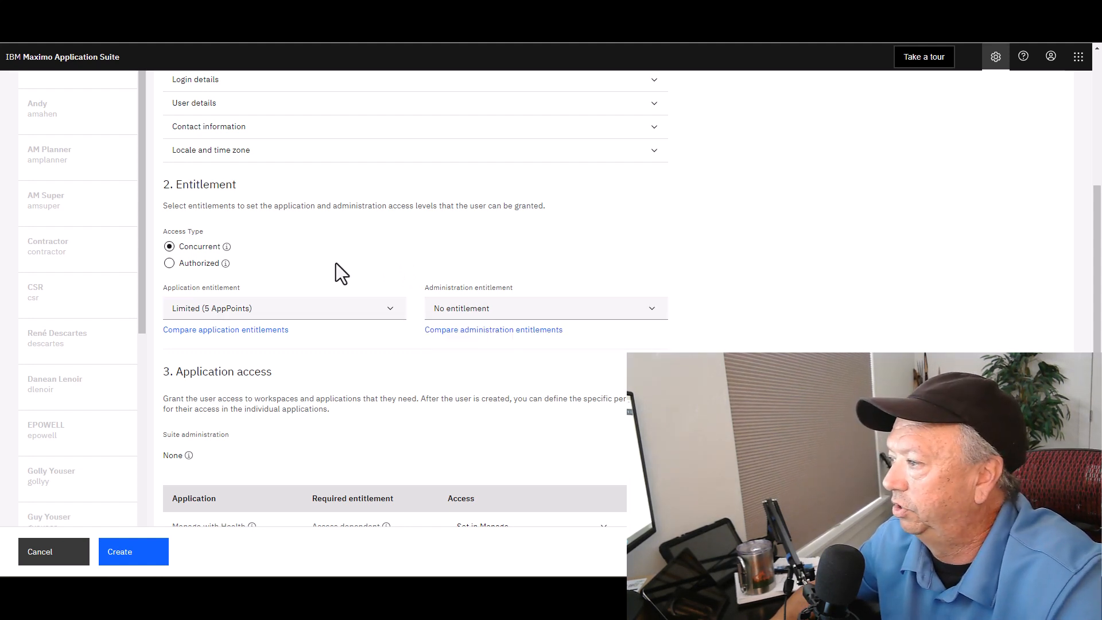
mouse_move(264, 262)
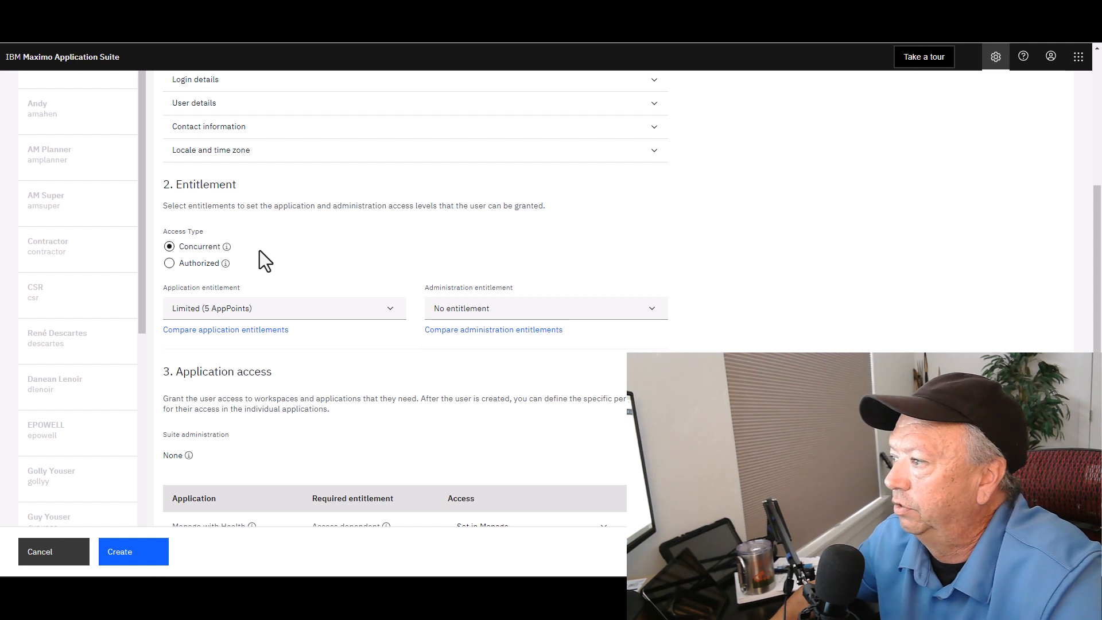
mouse_move(305, 280)
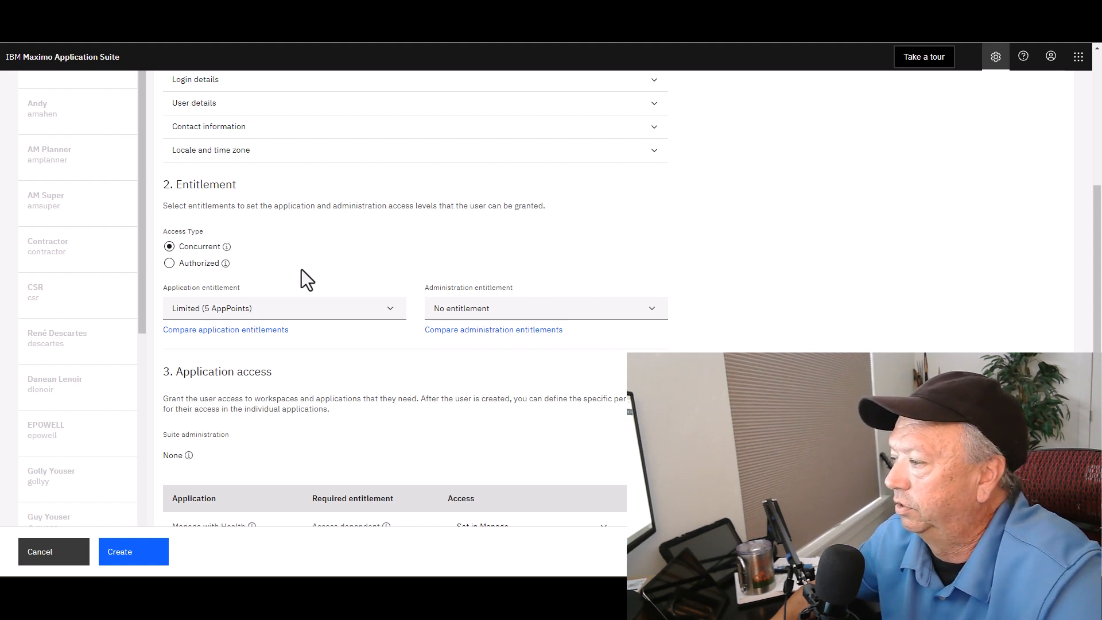
mouse_move(218, 299)
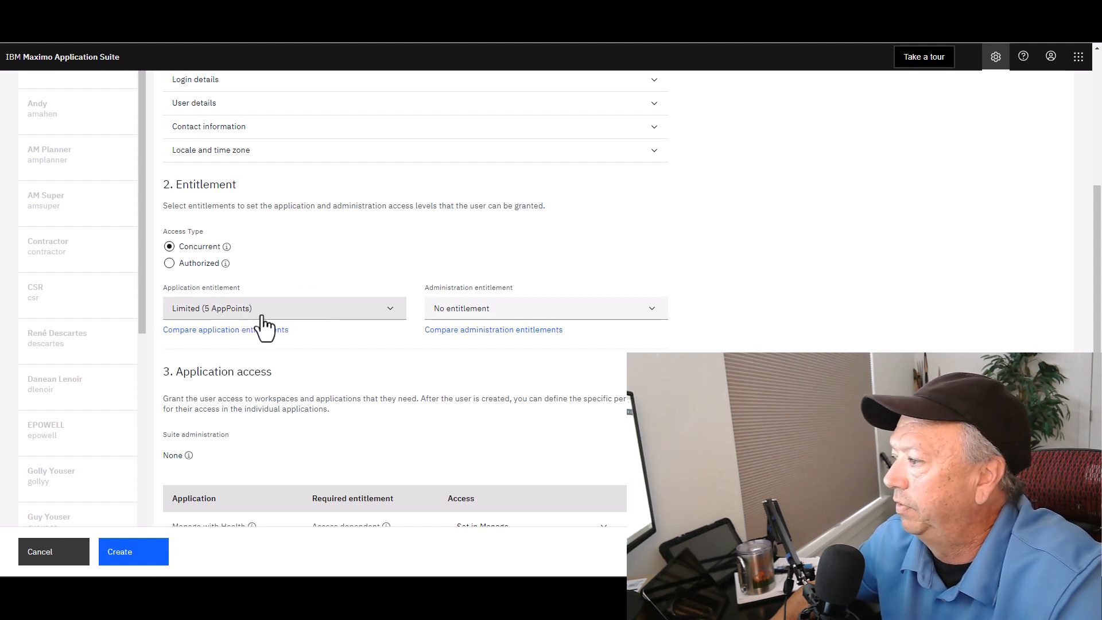
mouse_move(652, 317)
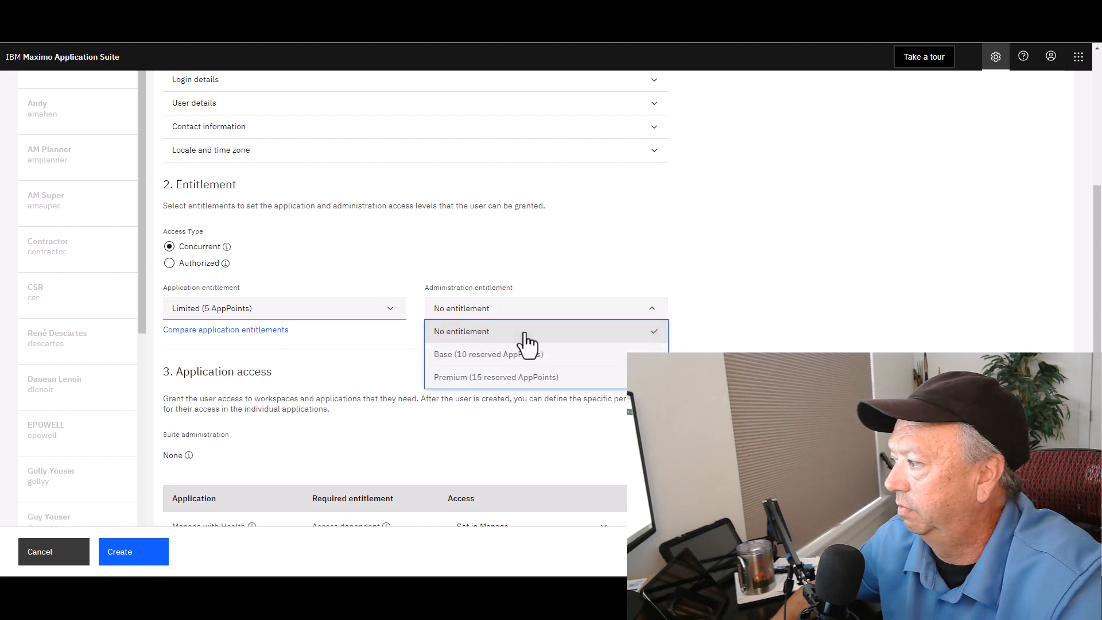
mouse_move(488, 359)
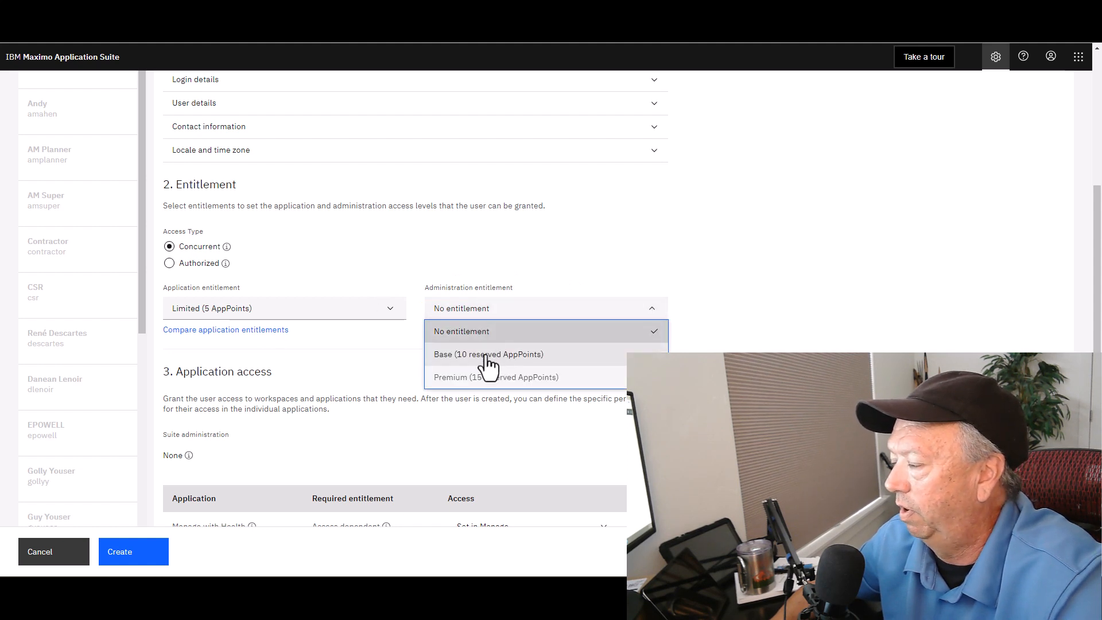
Grant Base (10 reserved AppPoints) administration entitlement, forcing Authorized access.
click(488, 353)
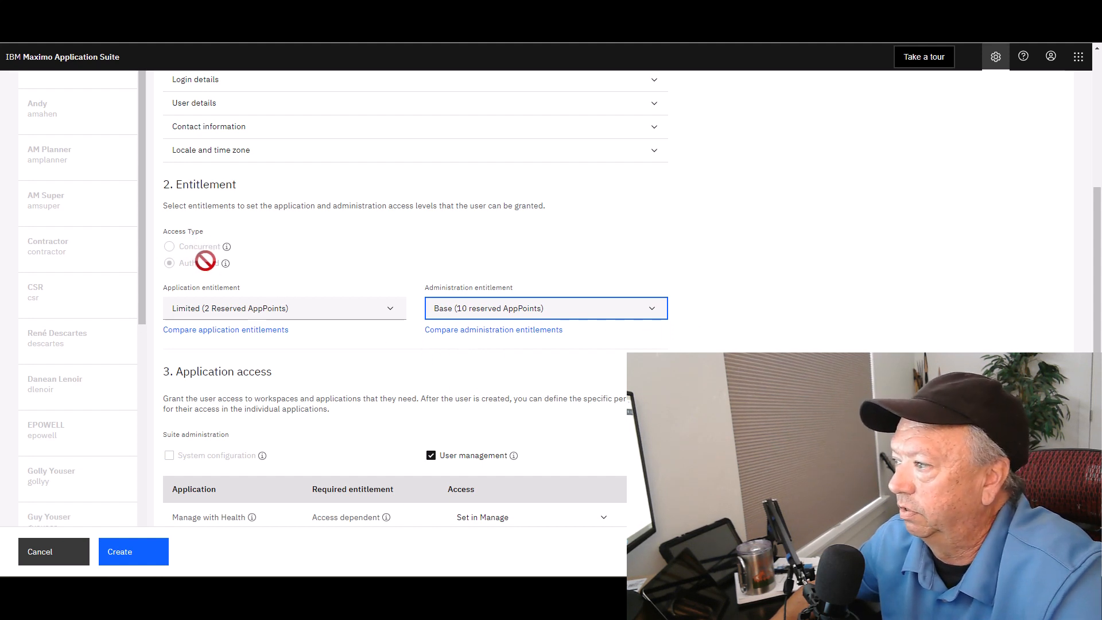
mouse_move(226, 285)
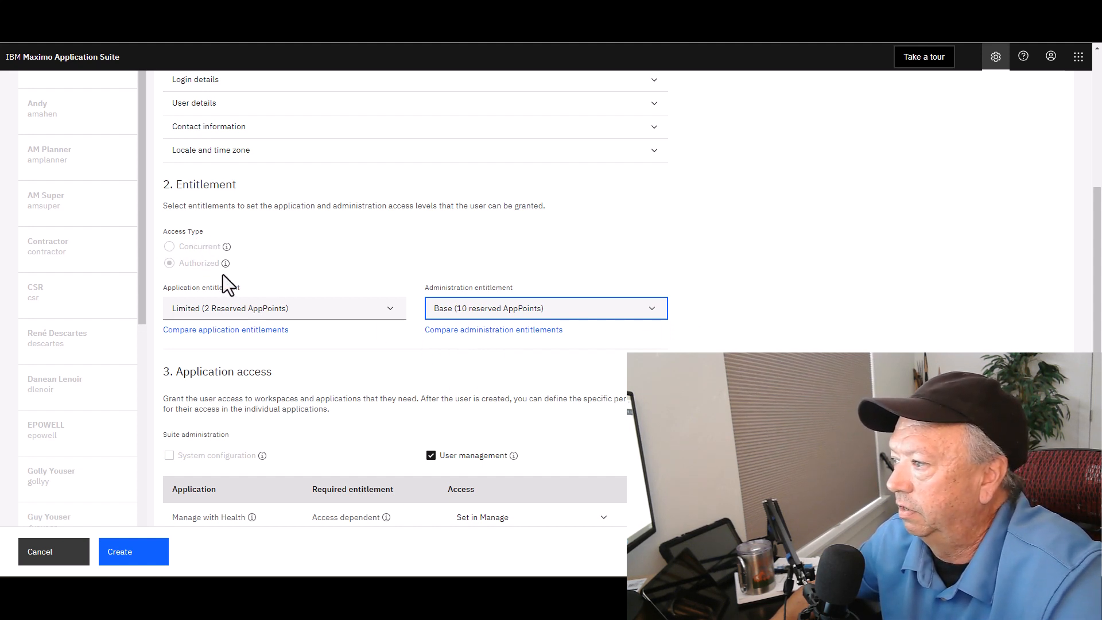
mouse_move(280, 320)
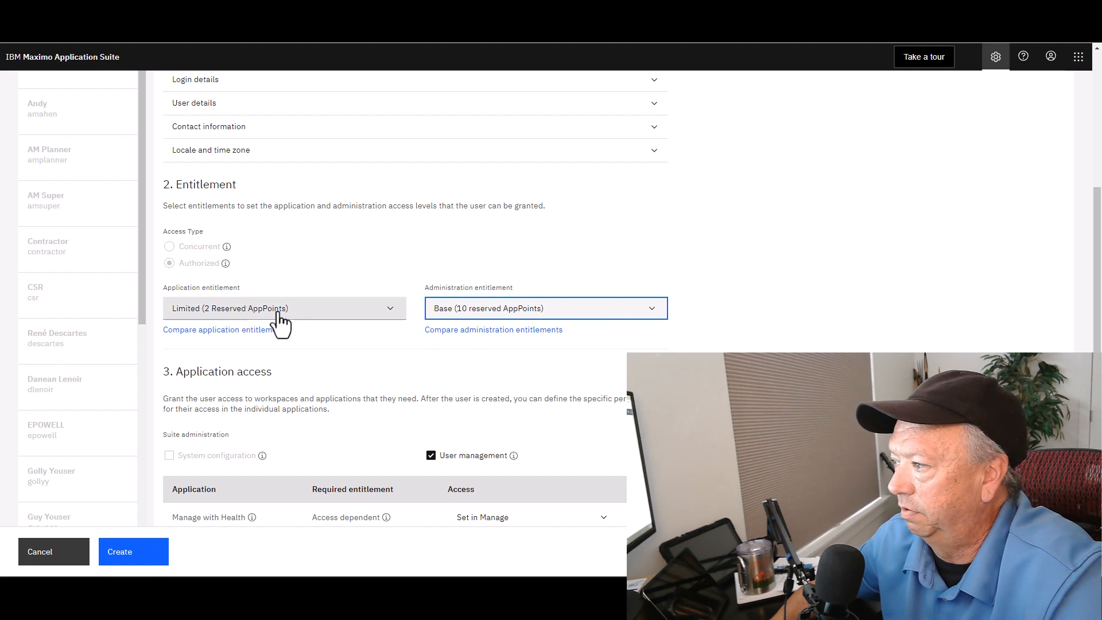
mouse_move(281, 324)
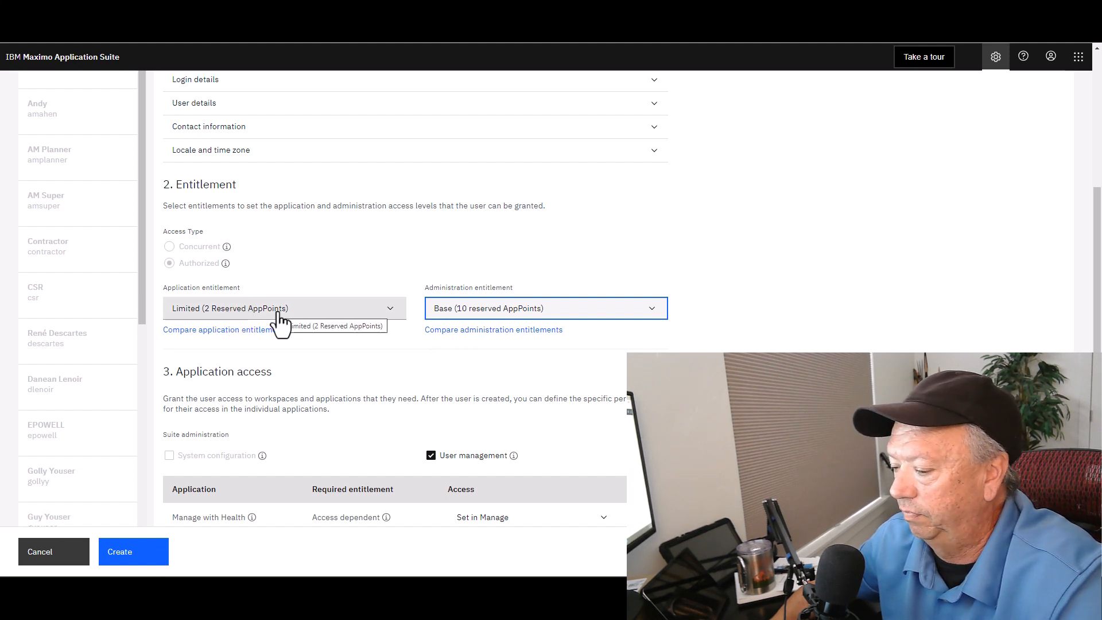
mouse_move(207, 321)
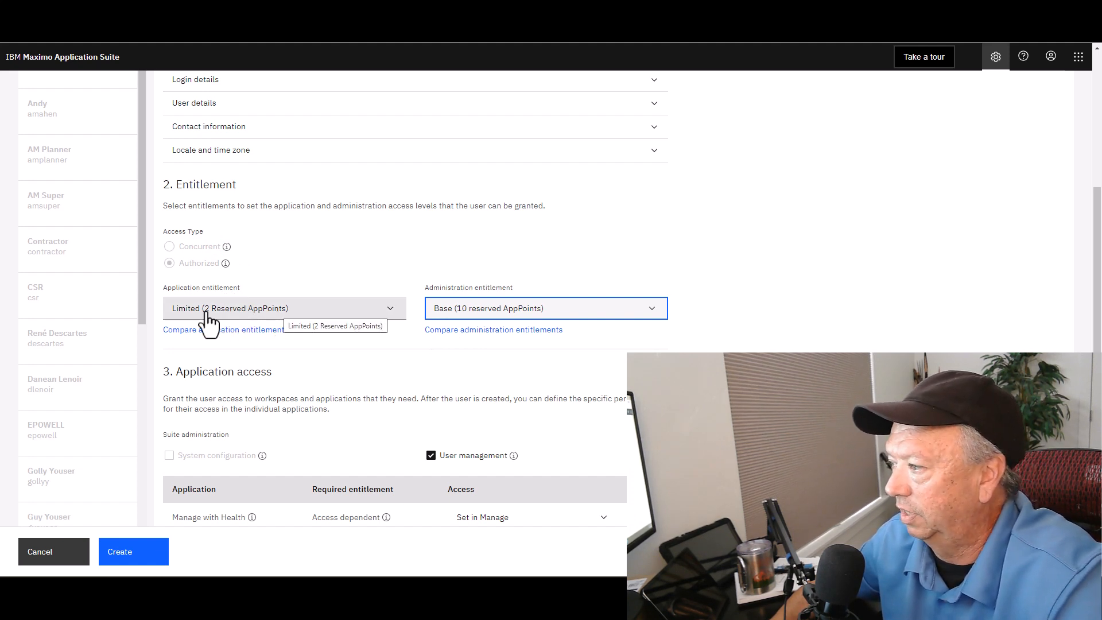
mouse_move(231, 317)
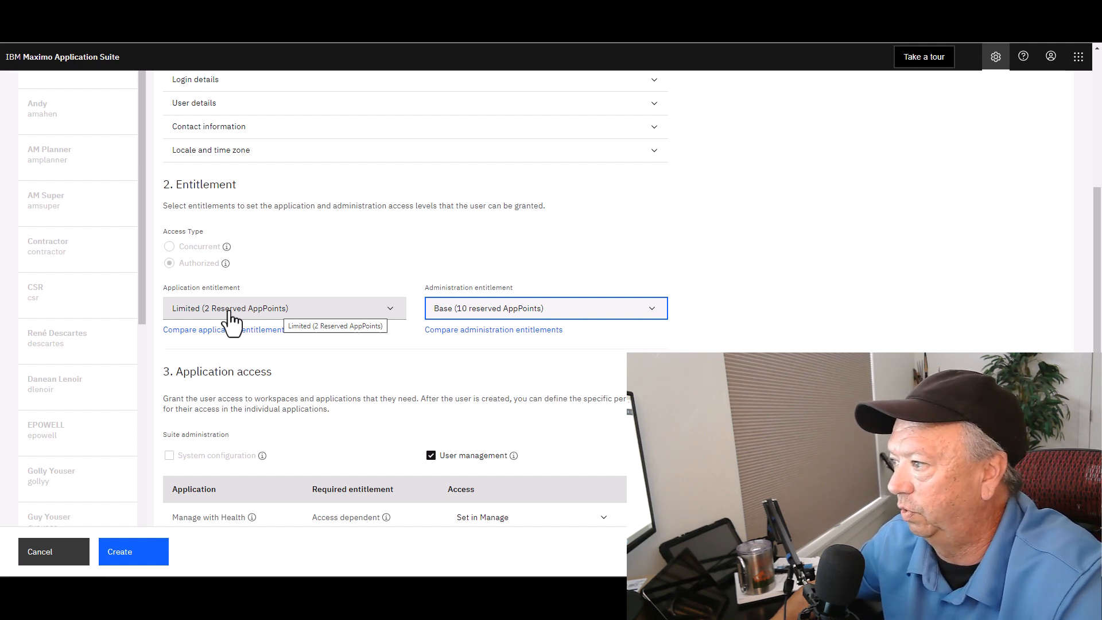
mouse_move(443, 287)
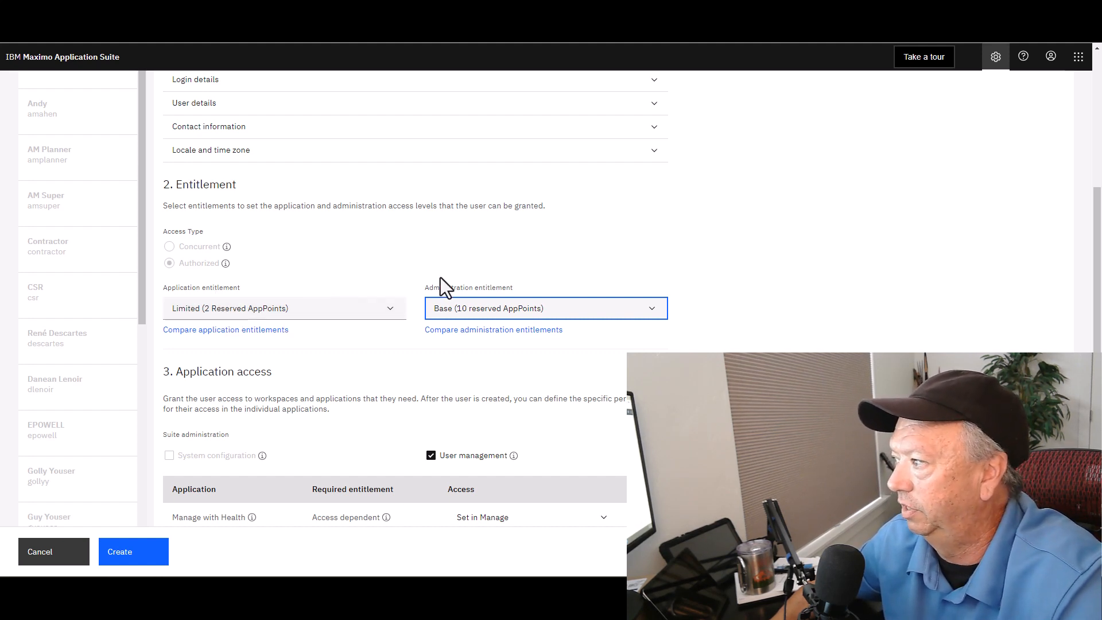
mouse_move(407, 299)
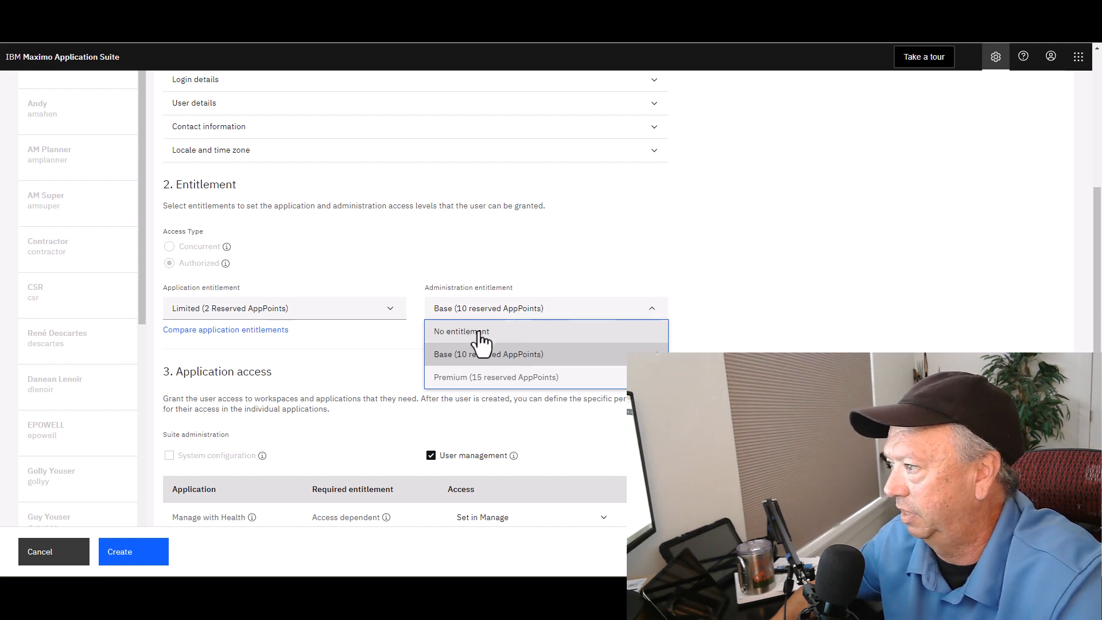
Set administration entitlement to none and switch access back to Concurrent.
click(461, 331)
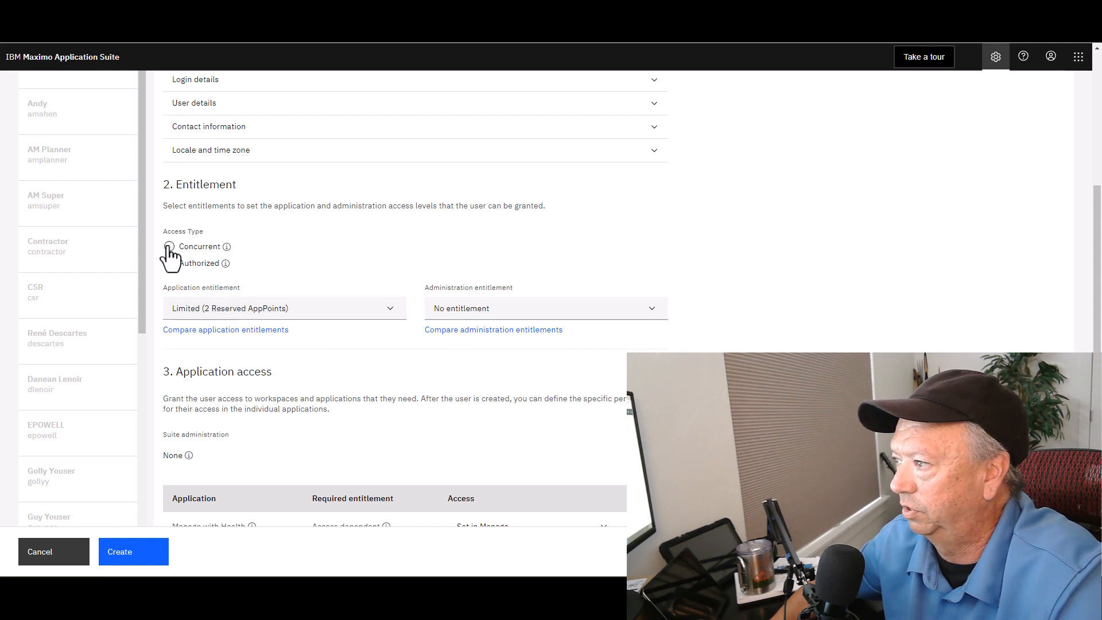
click(168, 246)
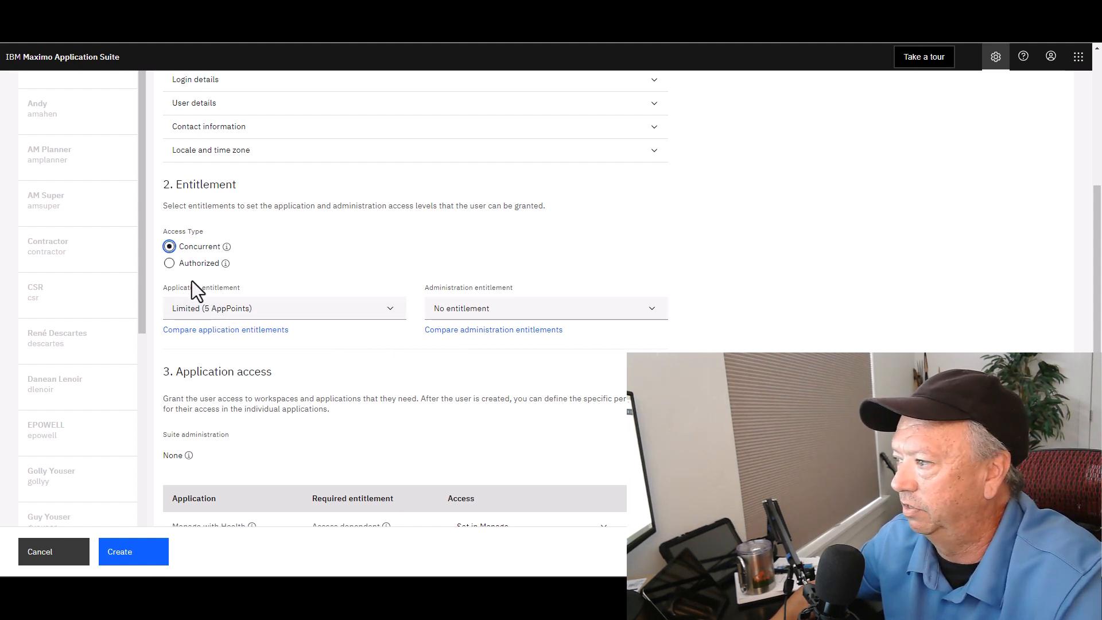
mouse_move(274, 293)
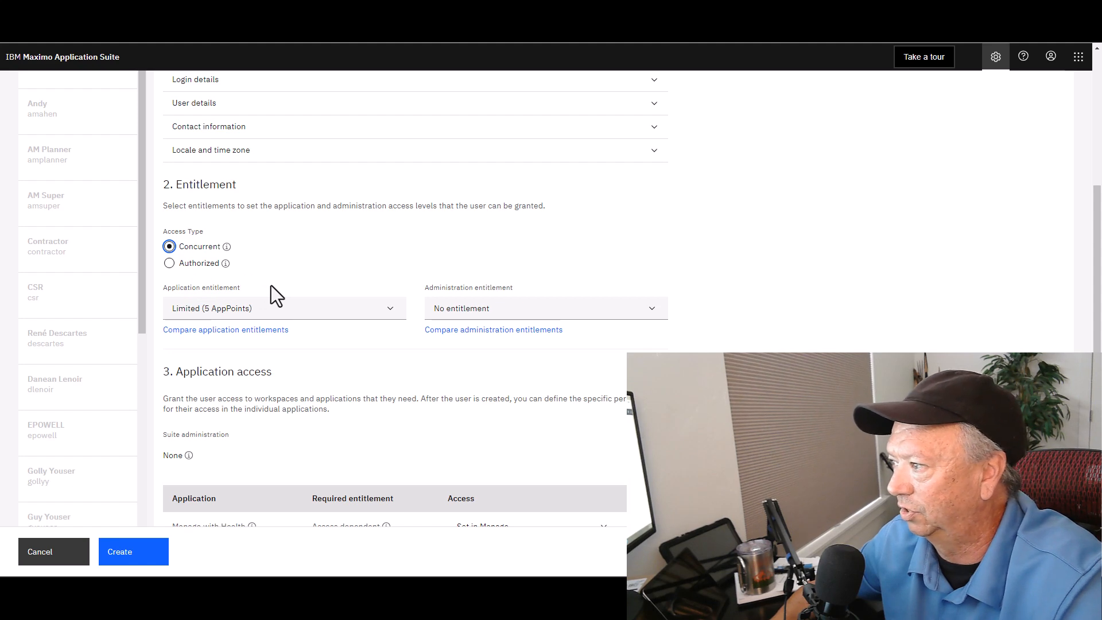